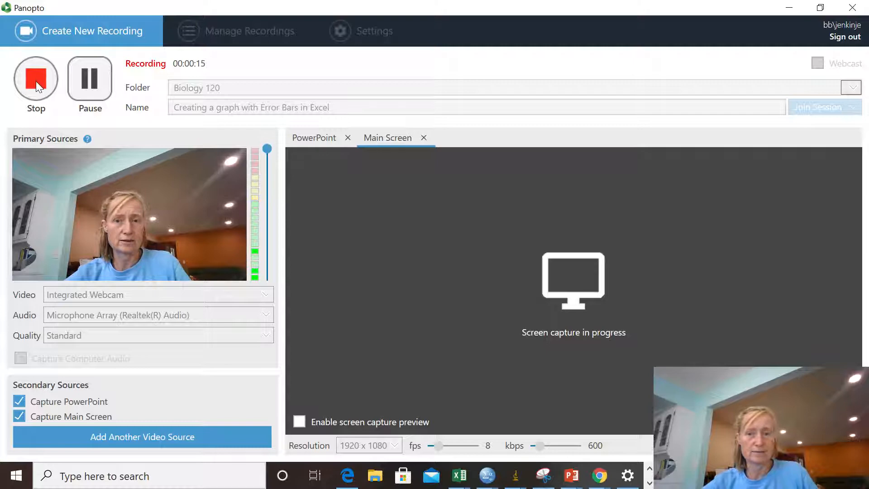
mouse_move(458, 476)
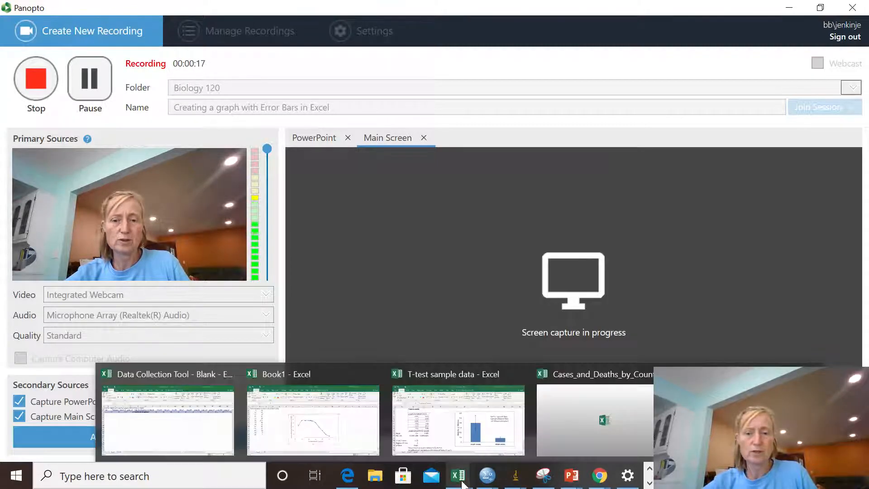
Step: Switch to the Excel workbook holding the AP Biology test score table
left_click(312, 416)
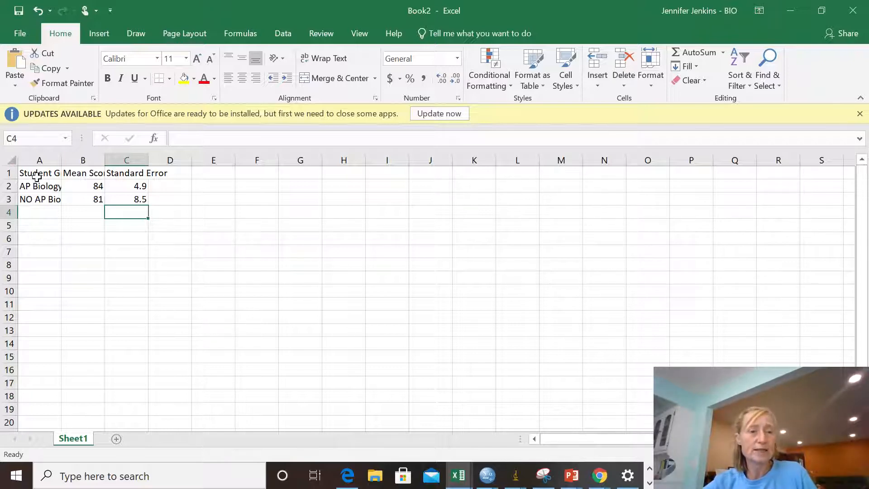
left_click(40, 173)
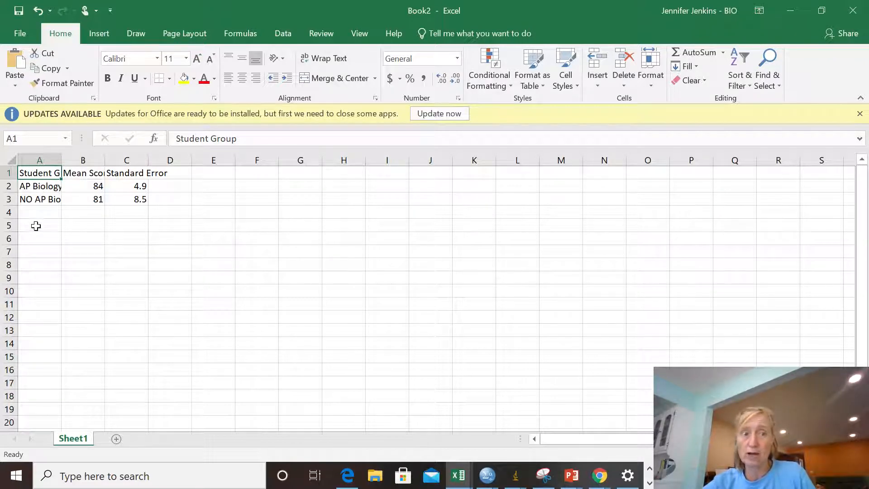
left_click(39, 185)
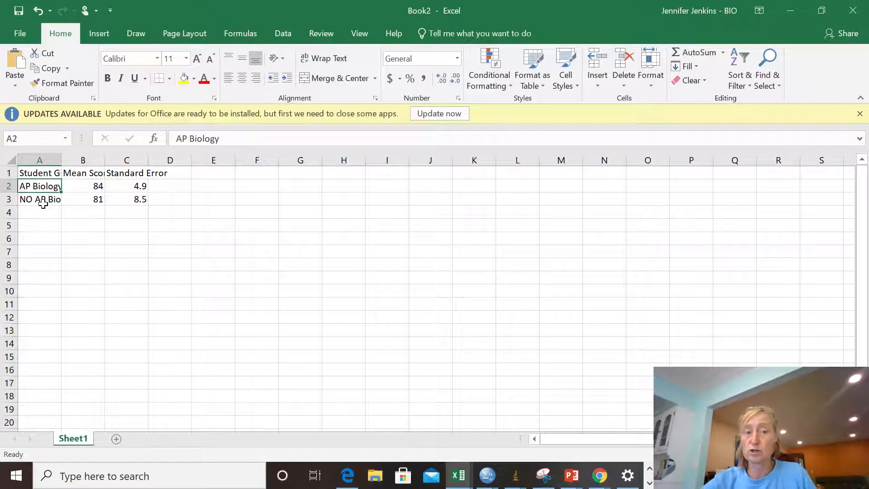
left_click(38, 199)
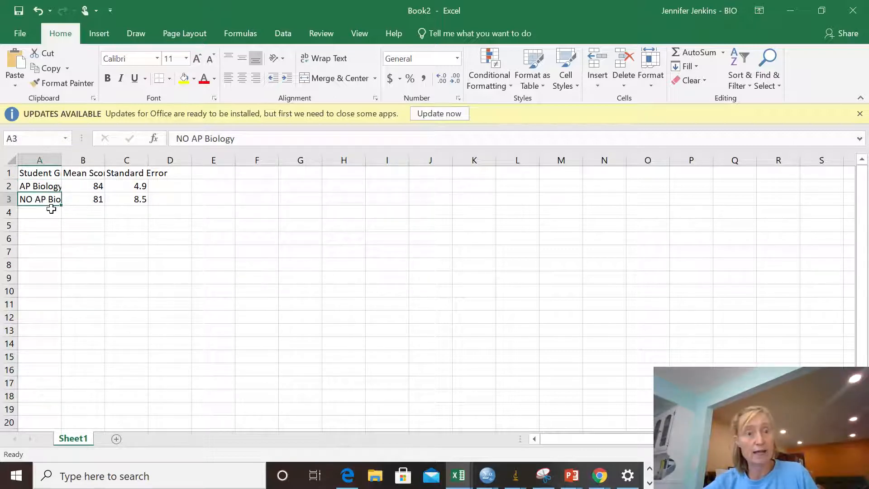
left_click(82, 172)
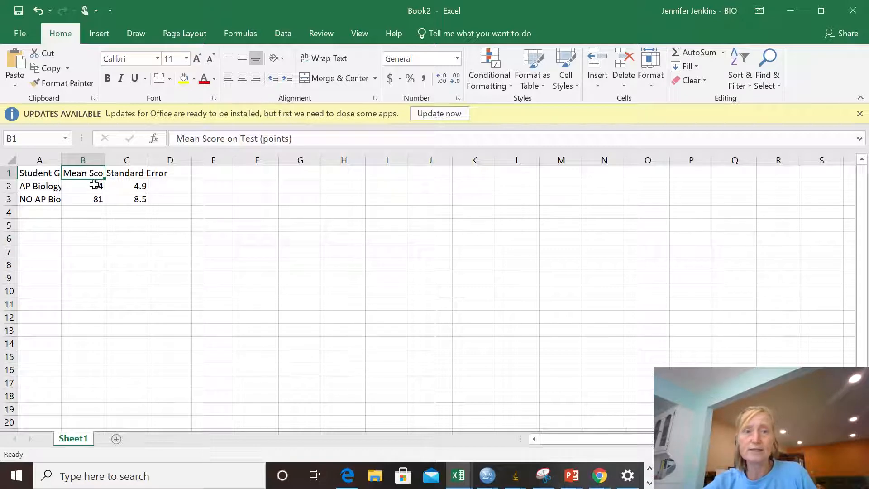
left_click(83, 186)
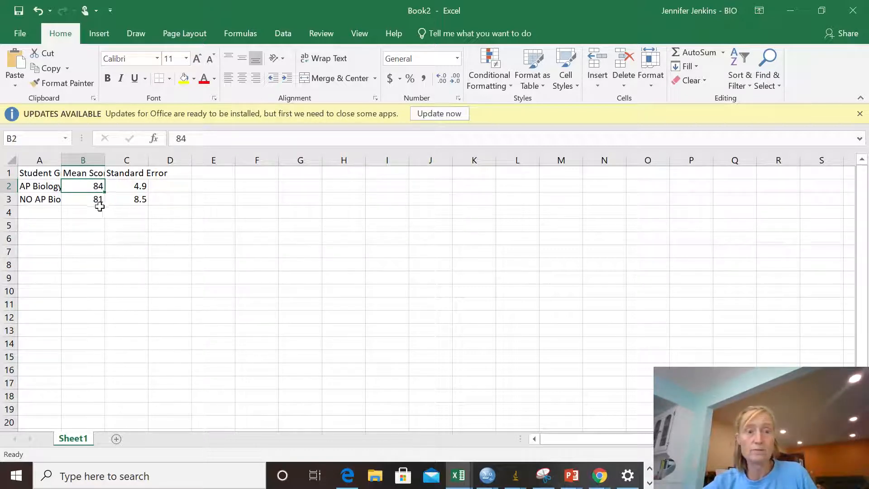
left_click(83, 200)
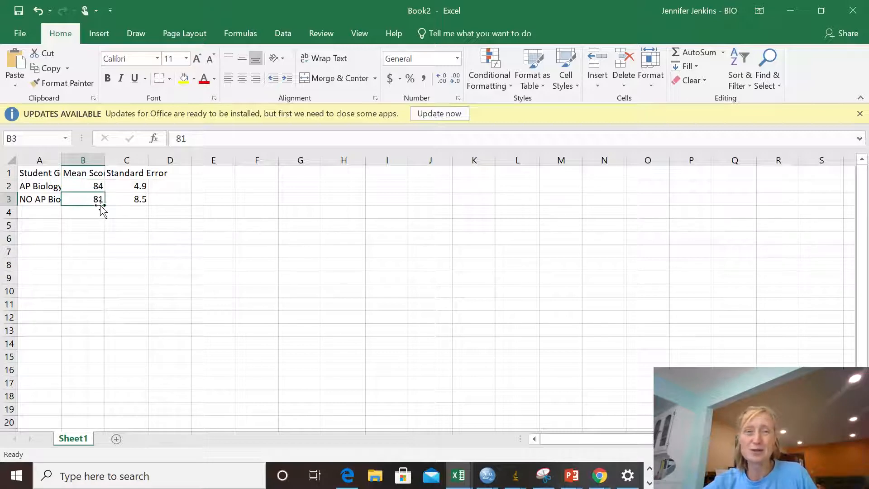
left_click(126, 185)
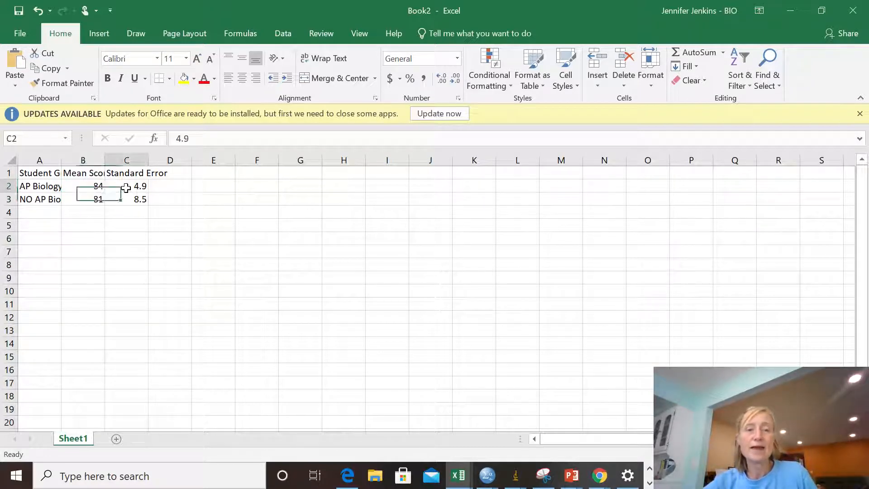
left_click(126, 186)
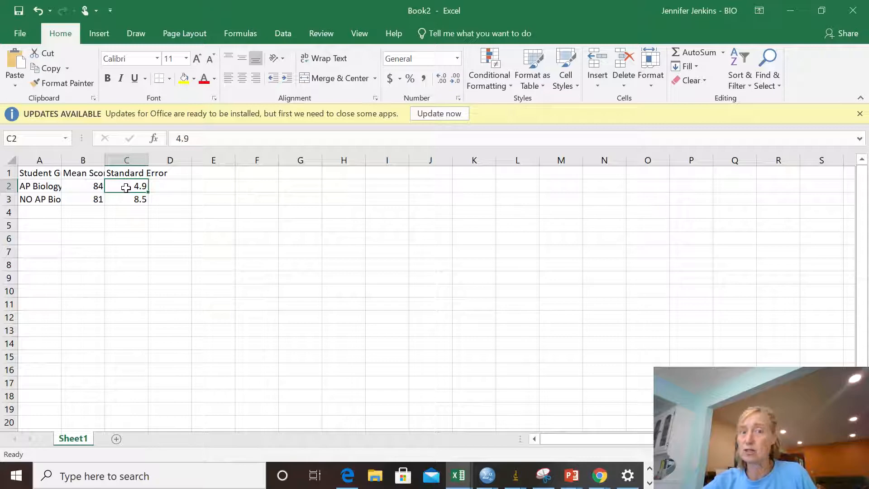
left_click(125, 173)
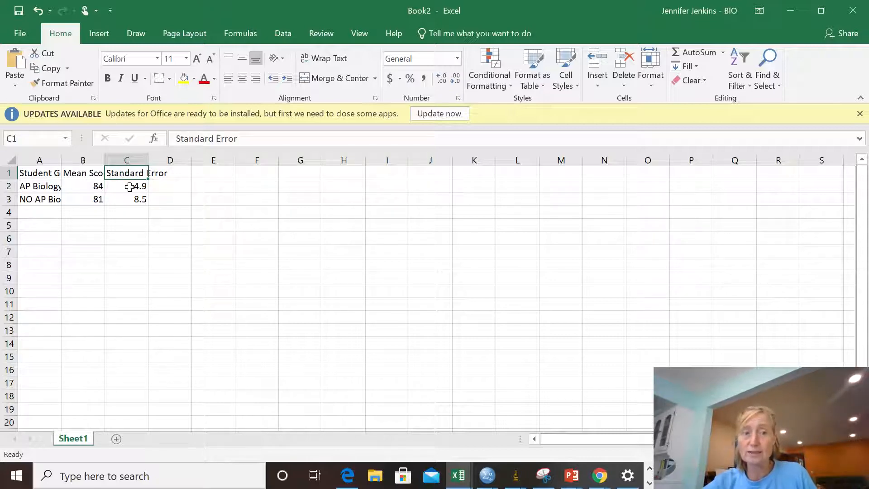
left_click(125, 199)
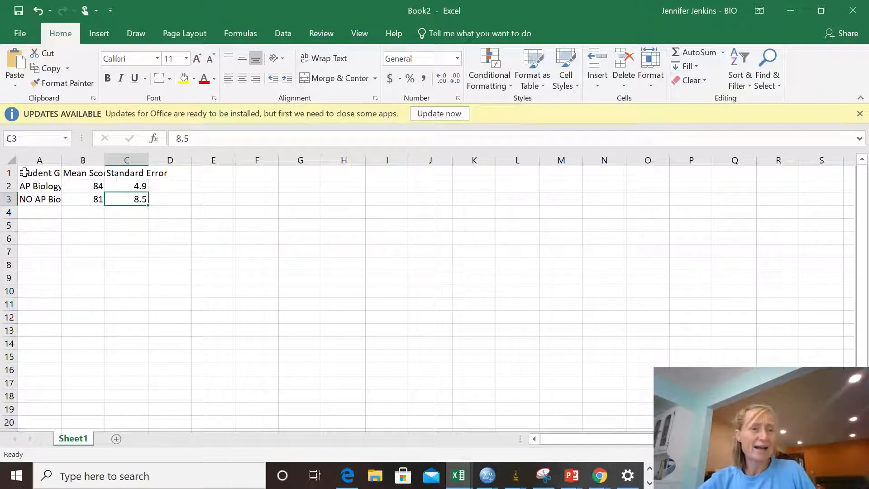
Step: Select A1:B3 and insert a 2-D clustered column chart of the mean scores
left_click_drag(39, 172, 39, 185)
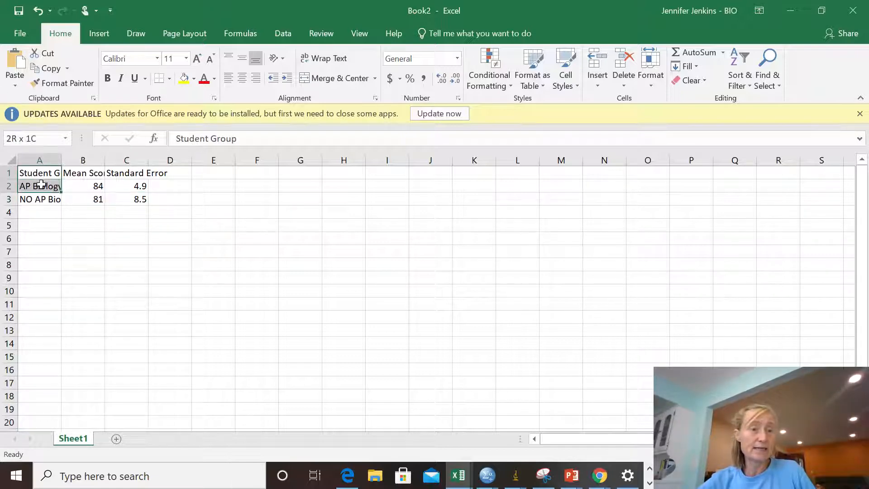
left_click_drag(39, 173, 83, 199)
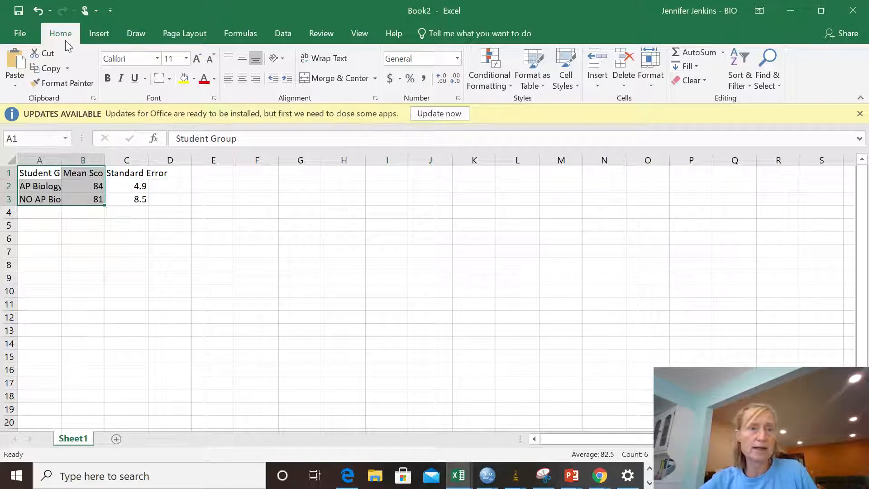
left_click(99, 33)
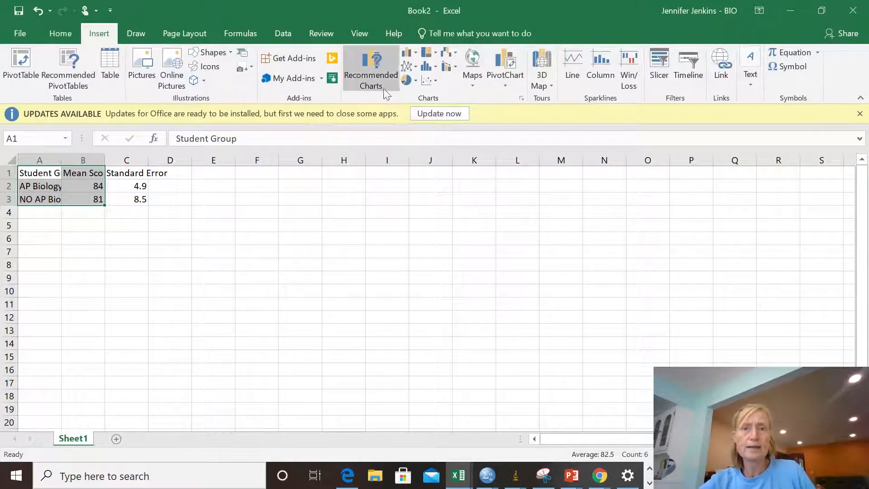
mouse_move(412, 62)
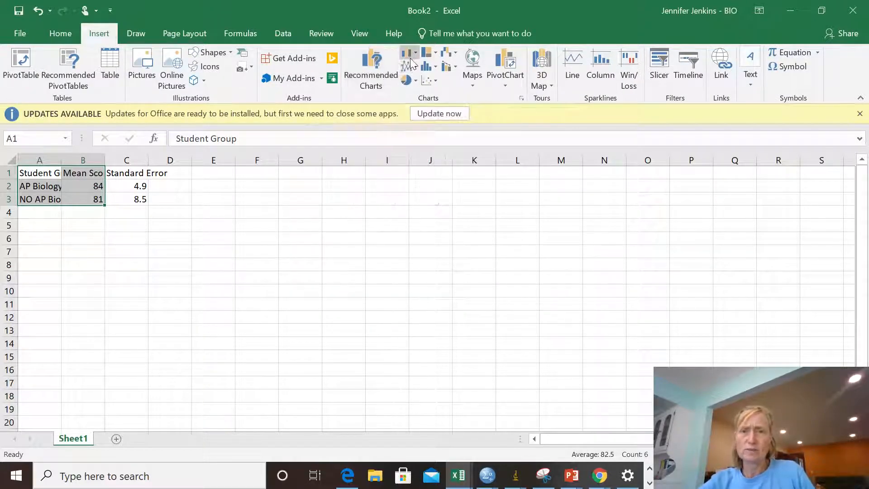
mouse_move(409, 58)
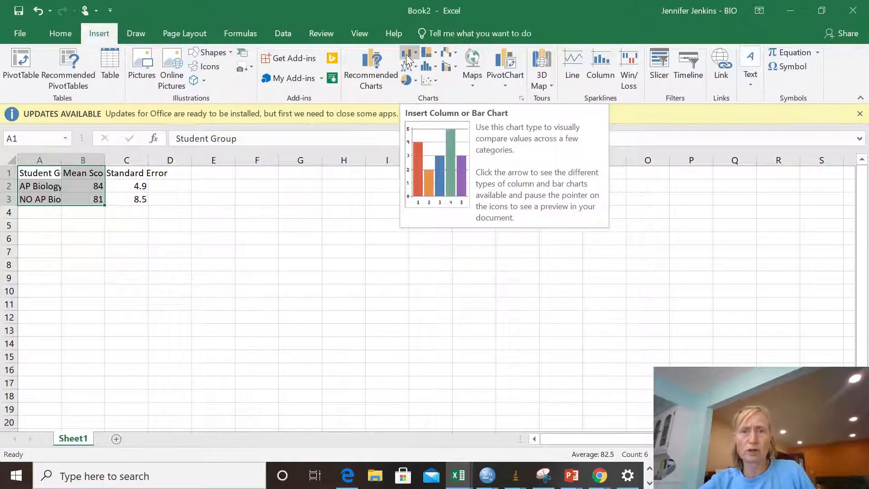
left_click(409, 52)
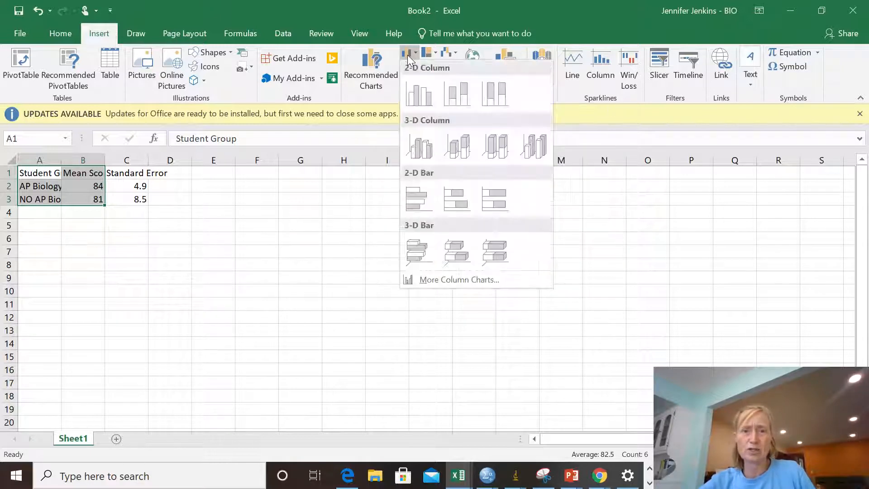
left_click(418, 93)
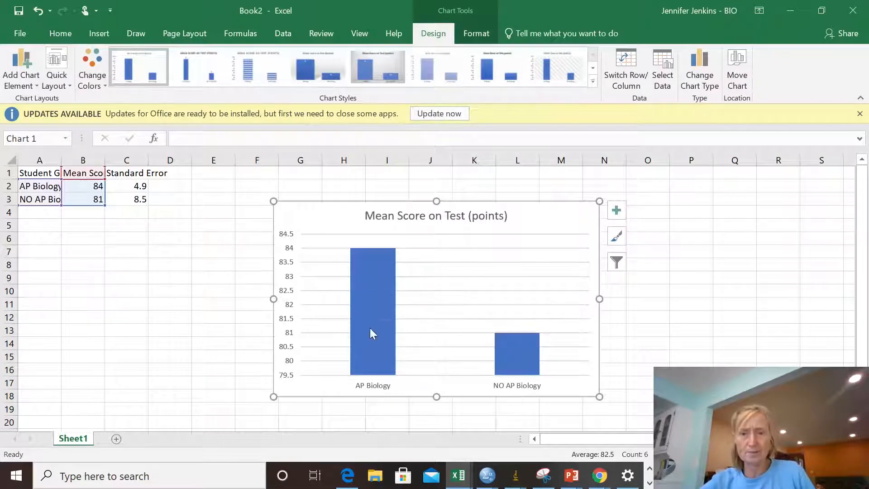
mouse_move(504, 245)
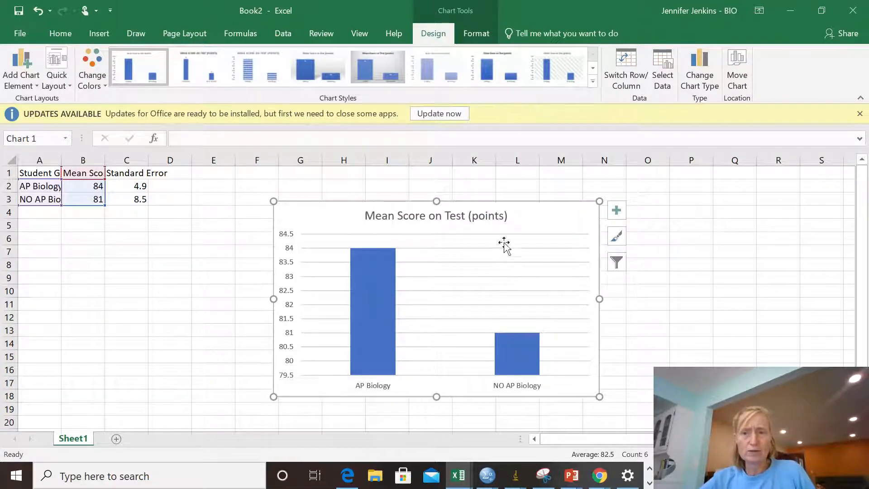
mouse_move(535, 242)
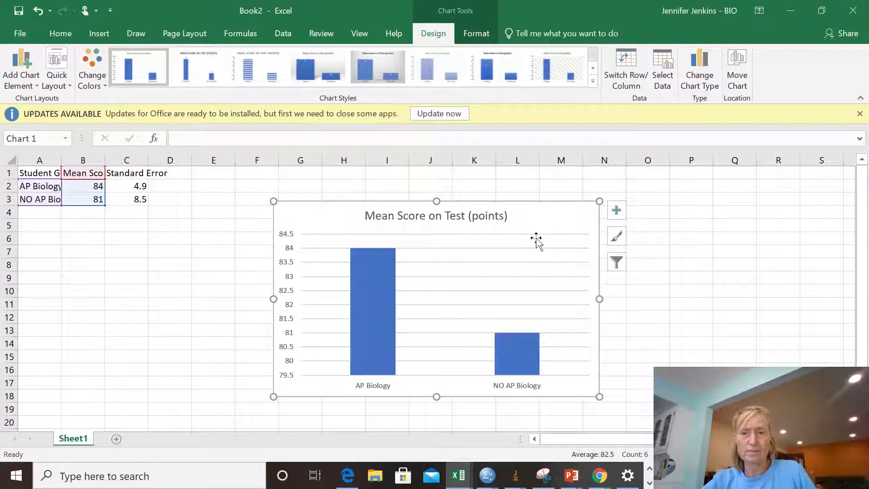
Step: Delete the chart title 'Mean Score on Test (points)'
left_click(535, 254)
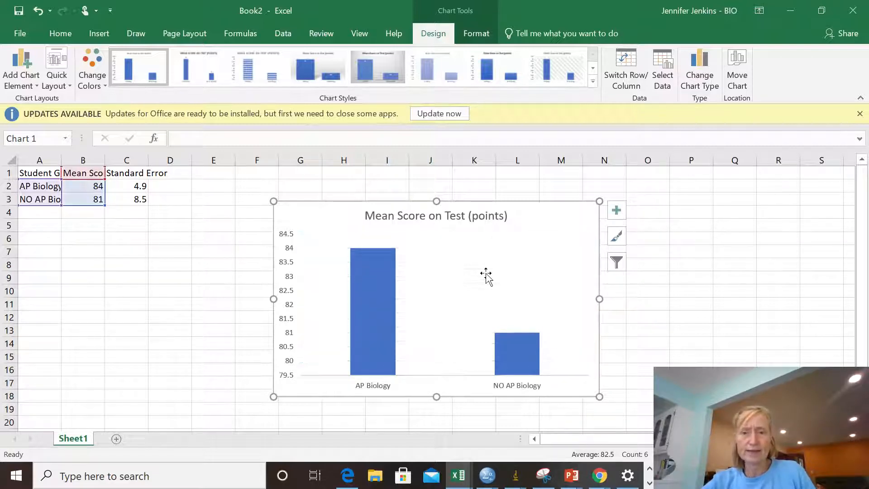
mouse_move(371, 369)
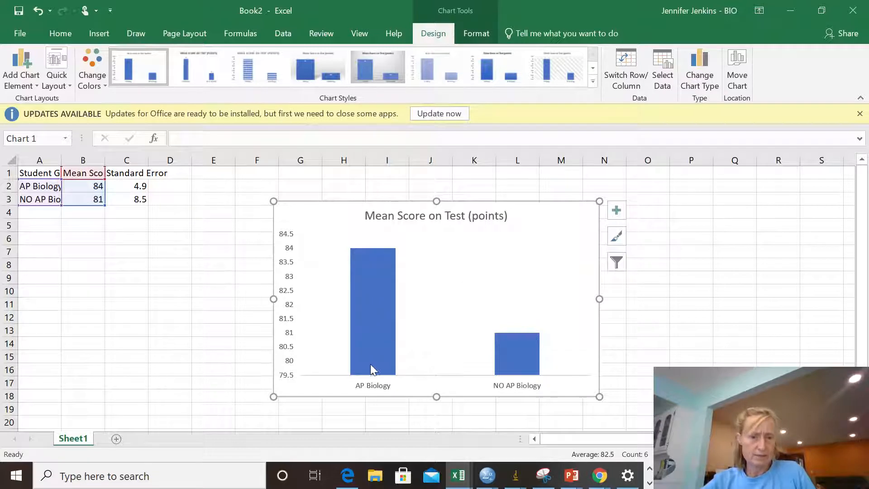
mouse_move(318, 350)
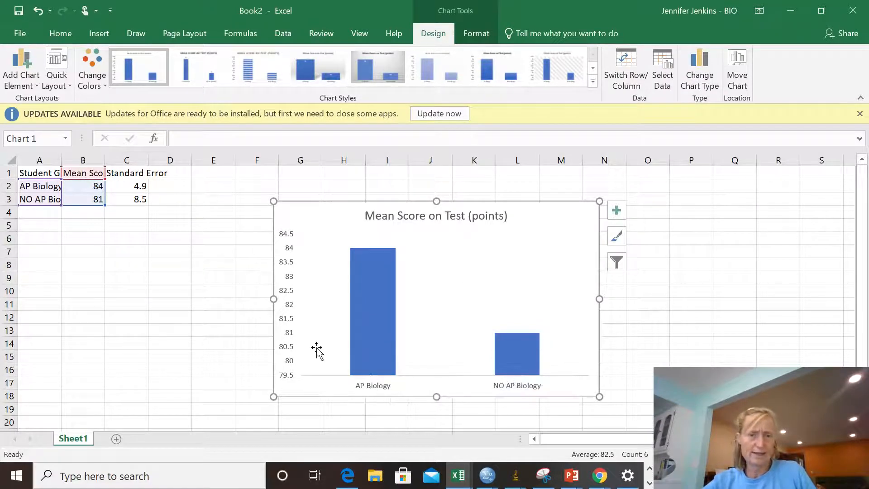
mouse_move(317, 383)
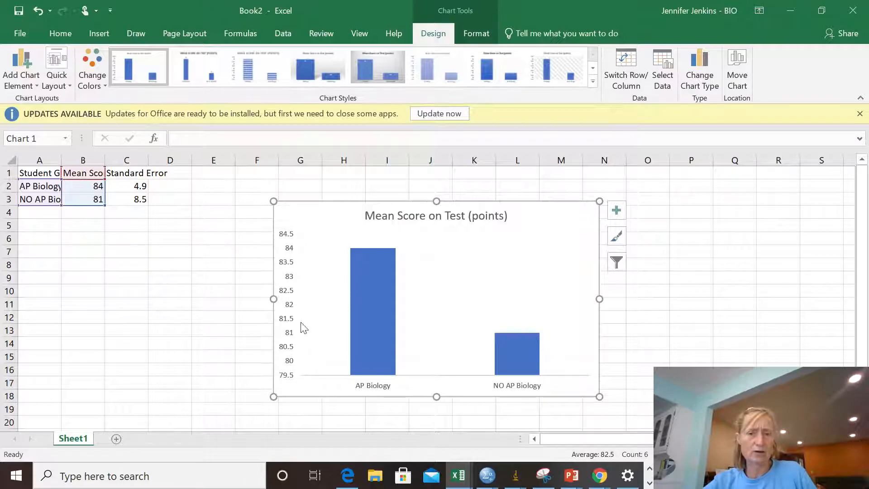
left_click(436, 215)
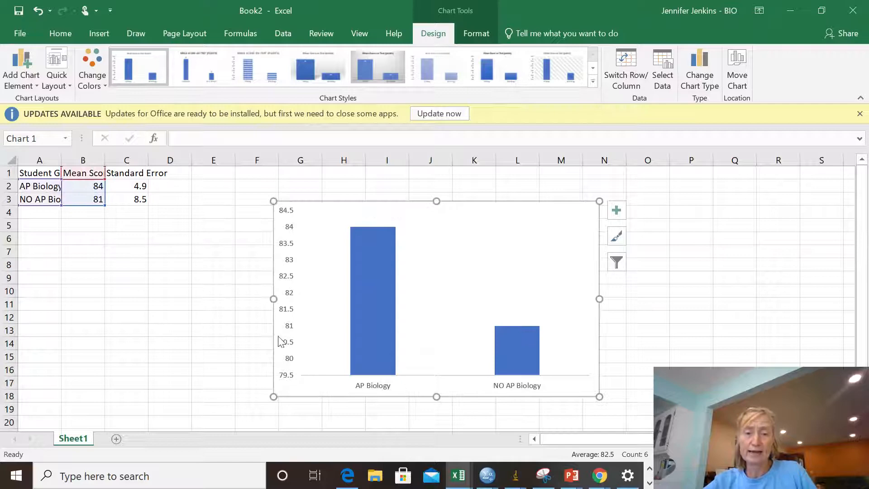
Step: Add axis titles 'Mean score on test (in points)' and 'Student Group' to the chart
left_click(617, 210)
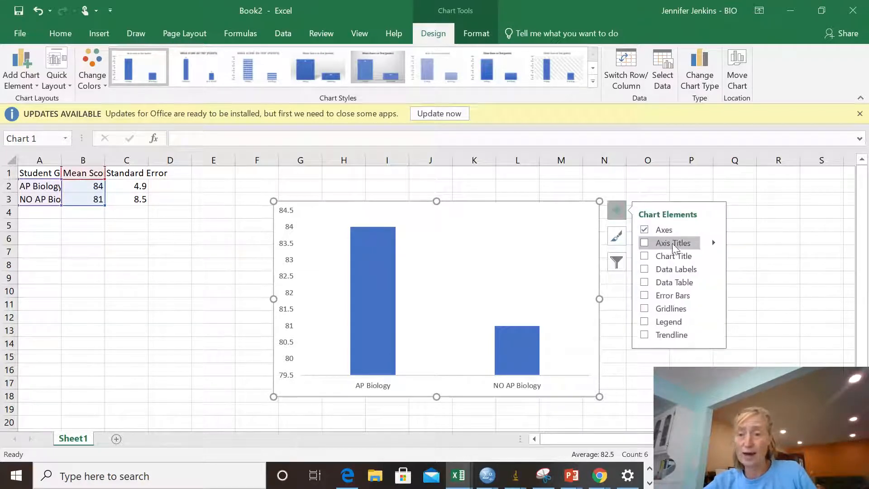
left_click(645, 243)
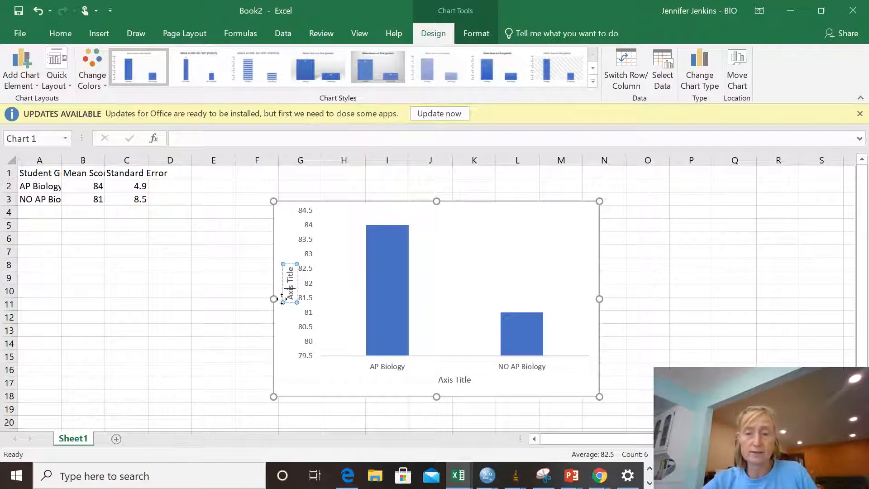
mouse_move(429, 275)
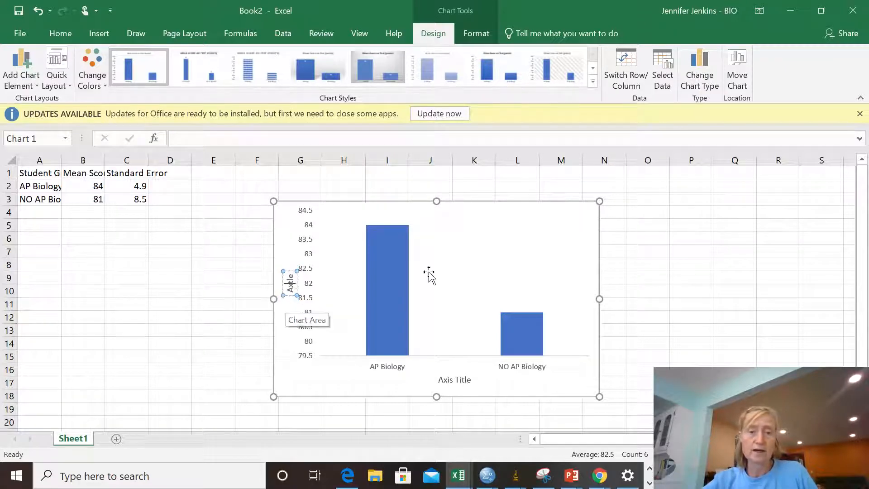
mouse_move(558, 233)
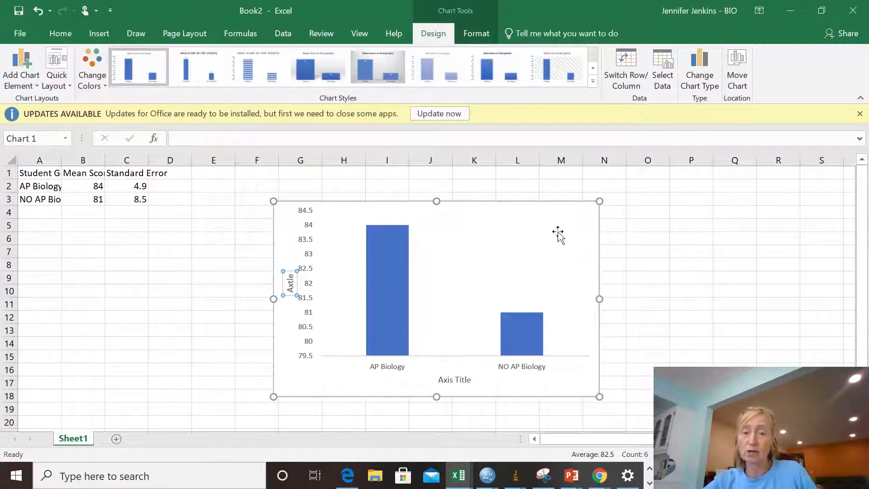
mouse_move(598, 227)
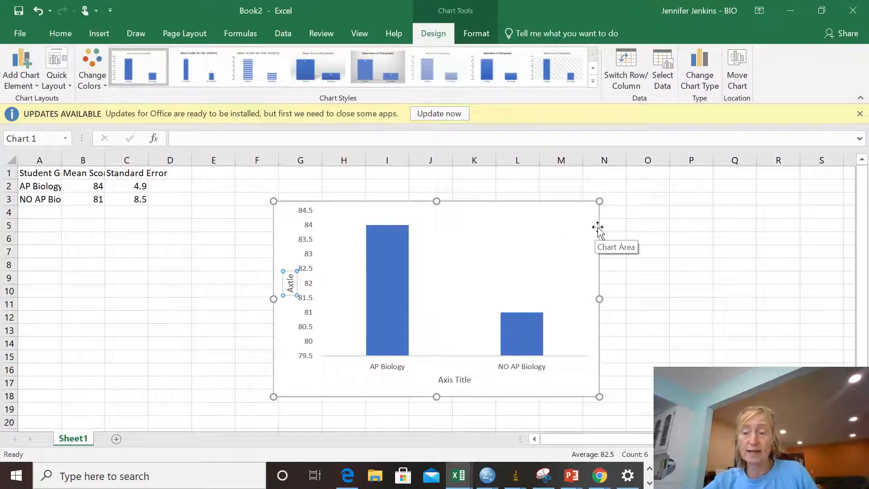
mouse_move(602, 231)
type("Mean score on test (in points)")
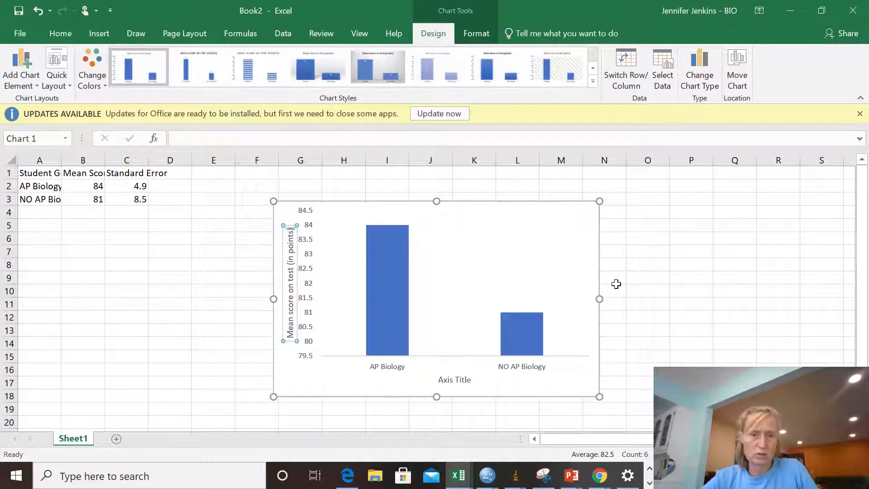
left_click(454, 380)
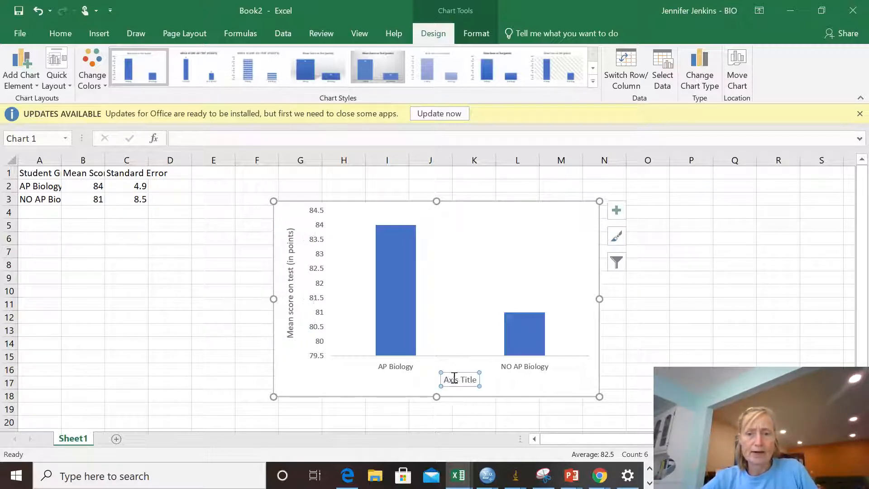
type("Student")
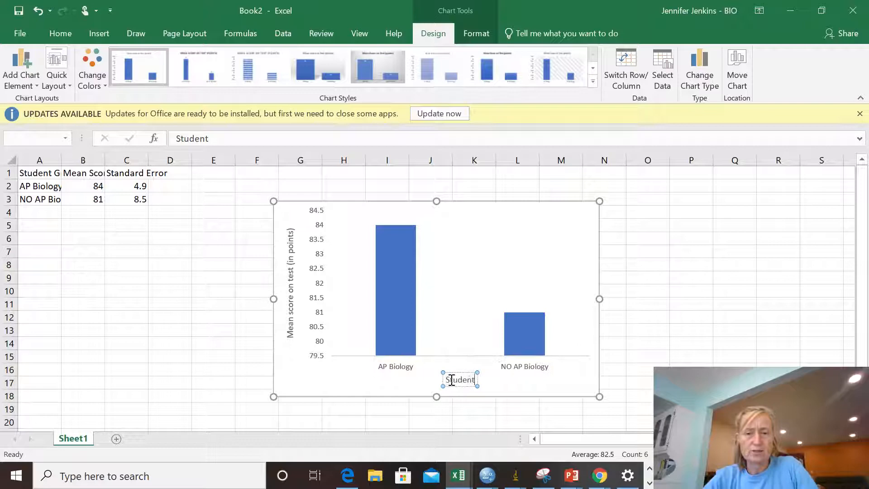
type("Group")
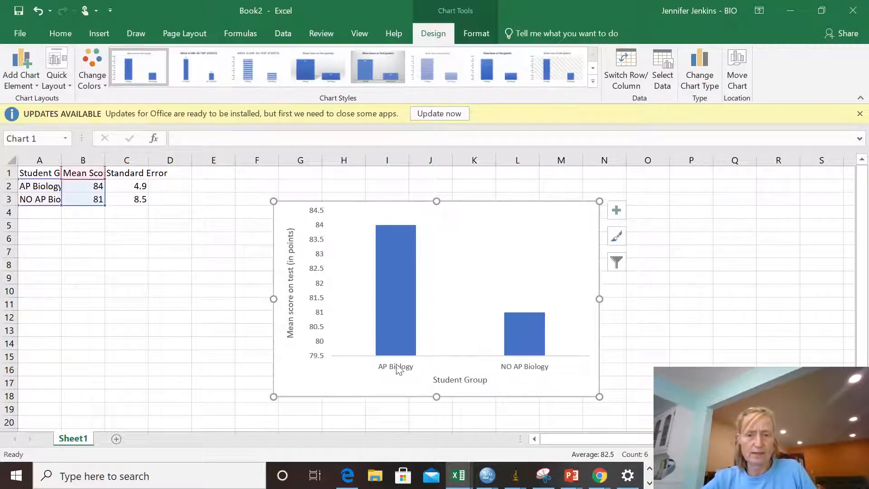
left_click(395, 366)
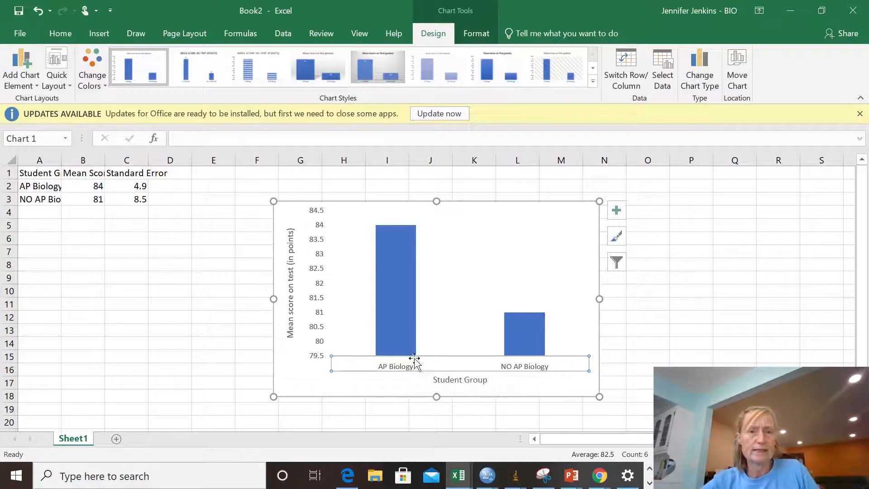
Step: Set the Student Group and vertical axis titles to 12-point font
left_click(60, 33)
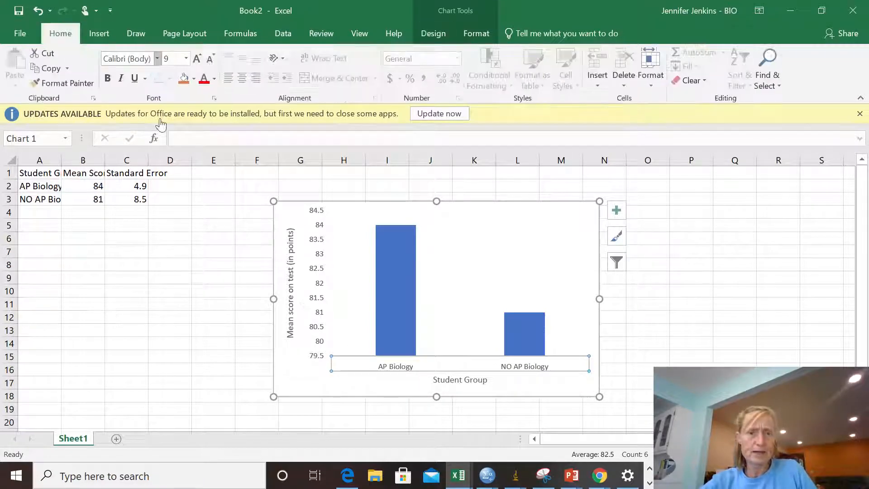
mouse_move(434, 363)
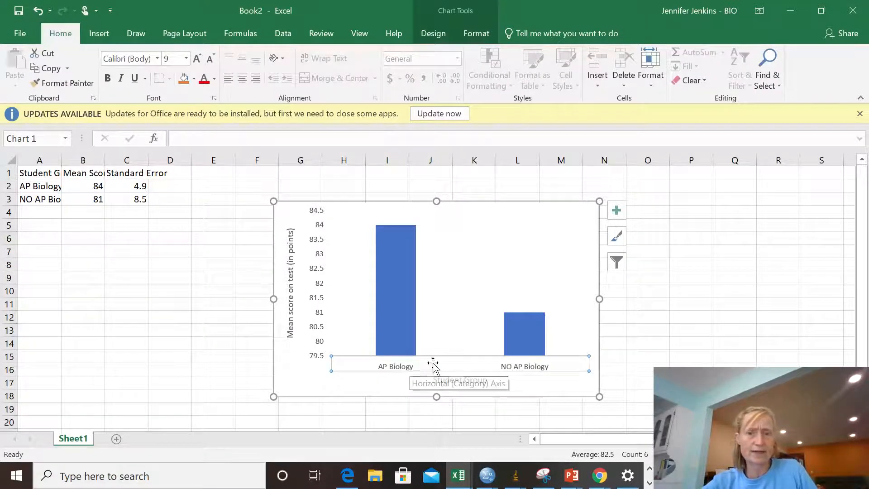
left_click(435, 365)
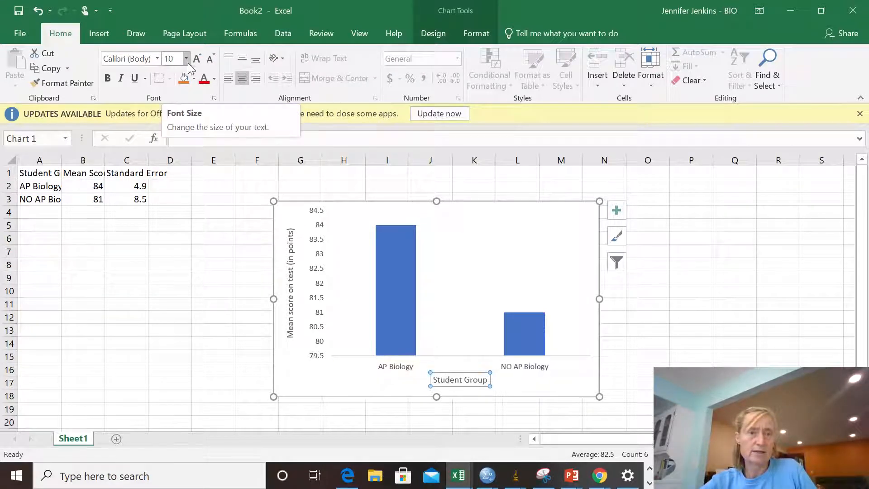
left_click(186, 59)
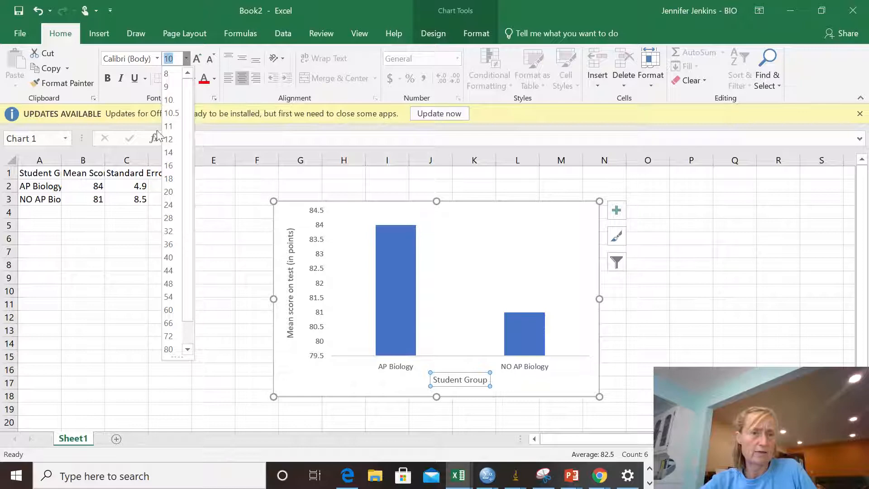
left_click(168, 139)
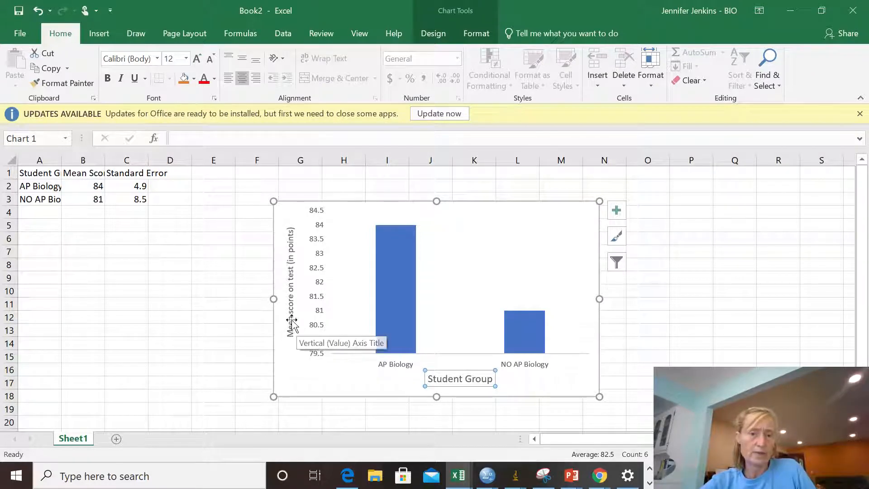
left_click(186, 59)
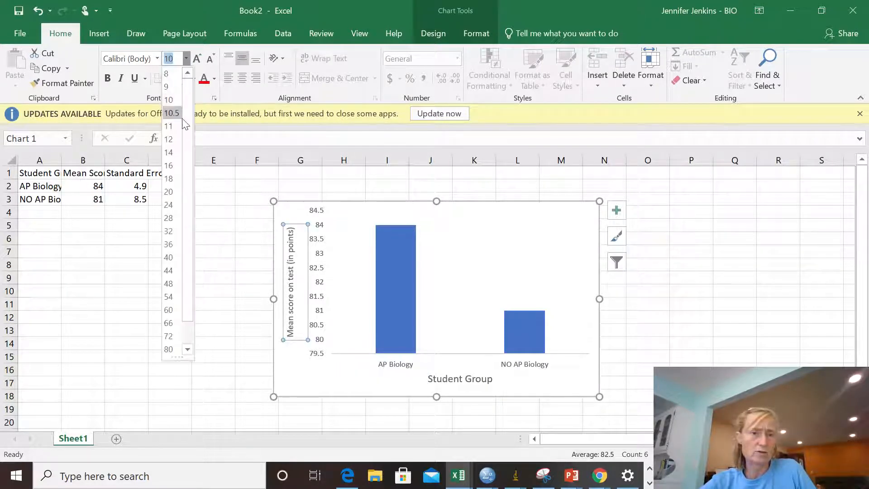
left_click(168, 139)
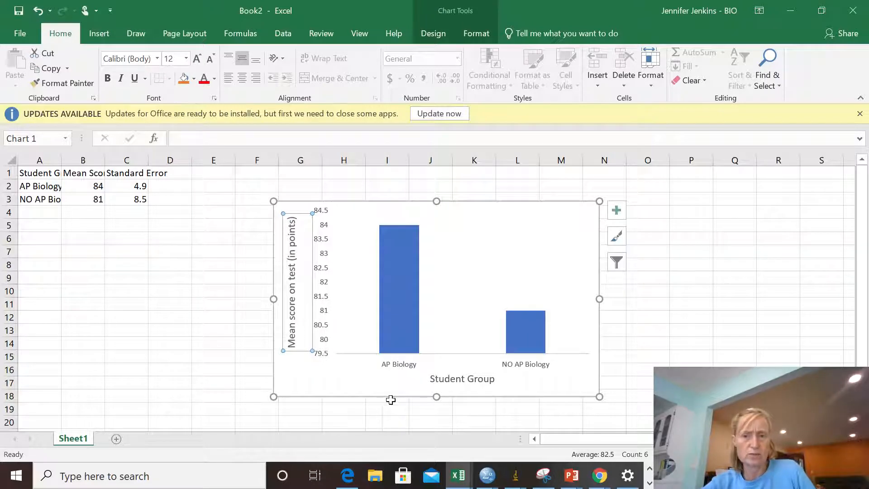
mouse_move(590, 283)
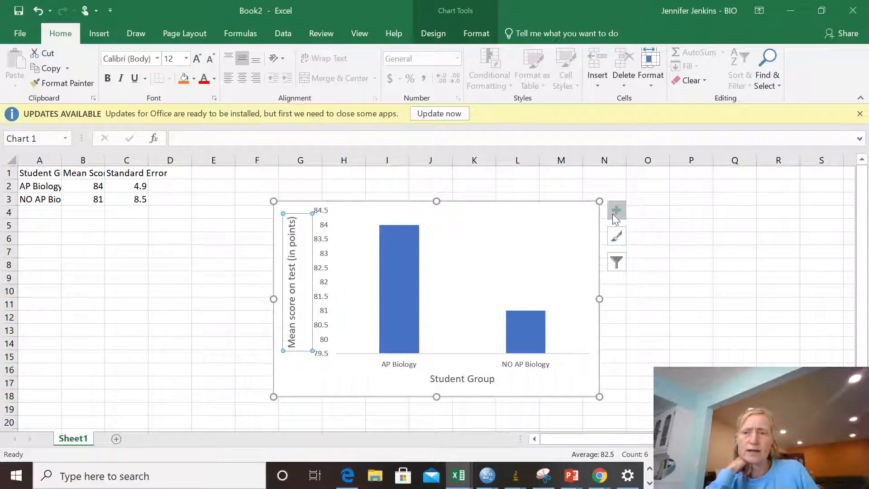
Step: Toggle the default error bars on and off from the Chart Elements list
left_click(616, 212)
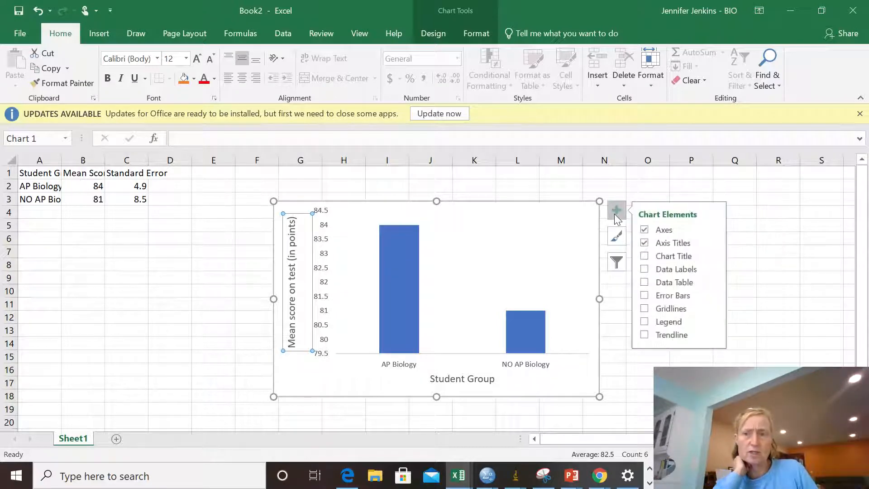
left_click(645, 294)
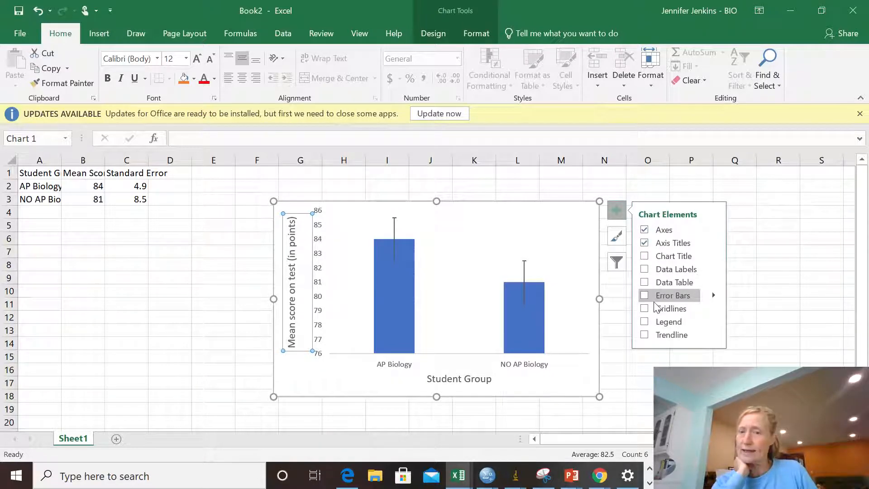
left_click(645, 295)
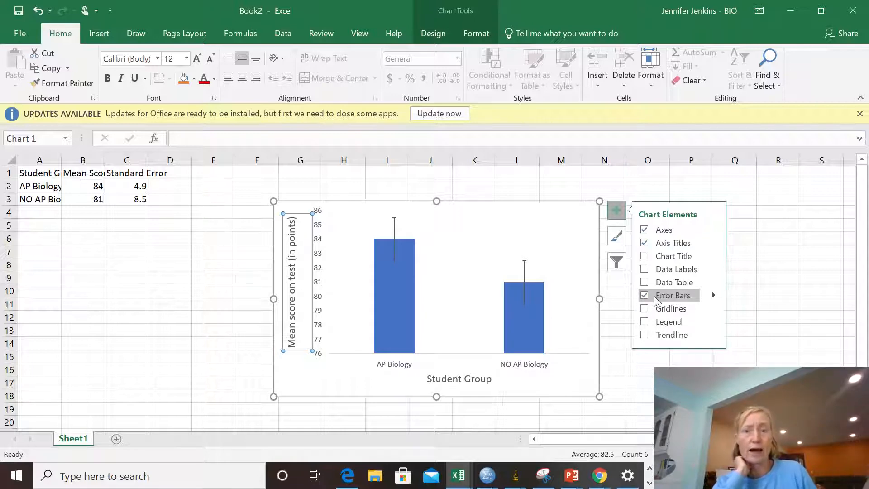
left_click(644, 295)
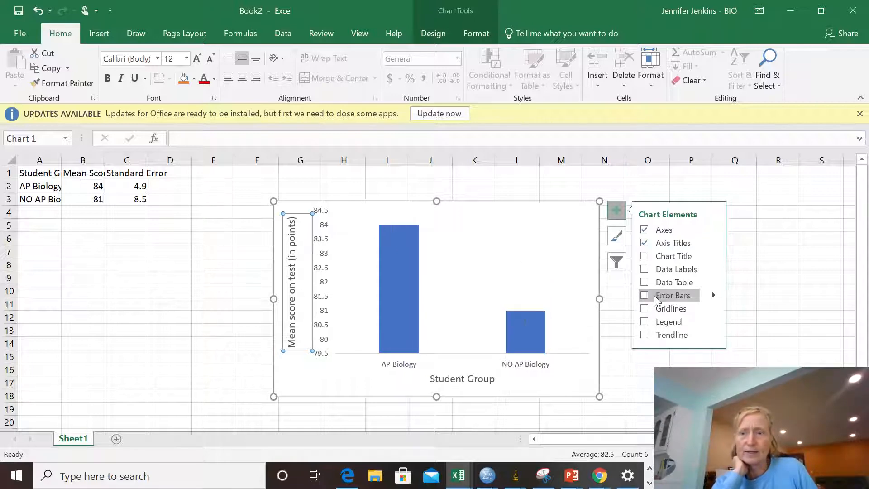
mouse_move(715, 299)
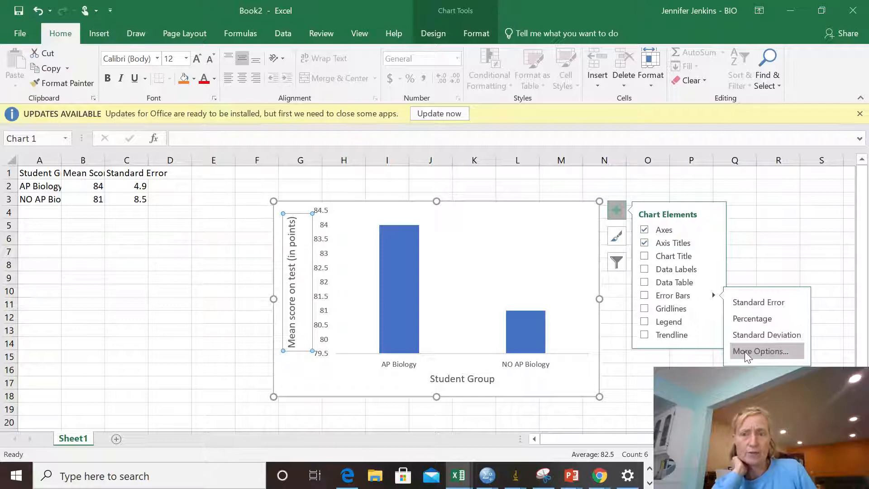
Step: Open the Format Error Bars pane via More Options and scroll to custom values
left_click(761, 351)
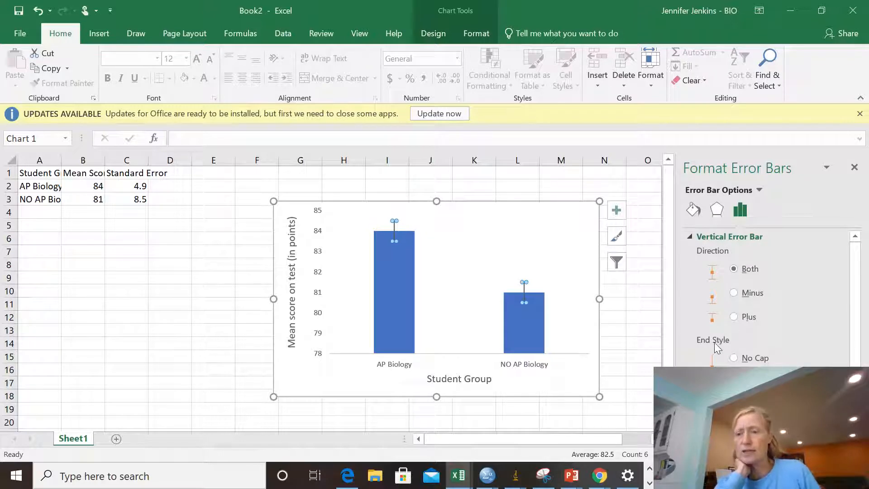
mouse_move(746, 270)
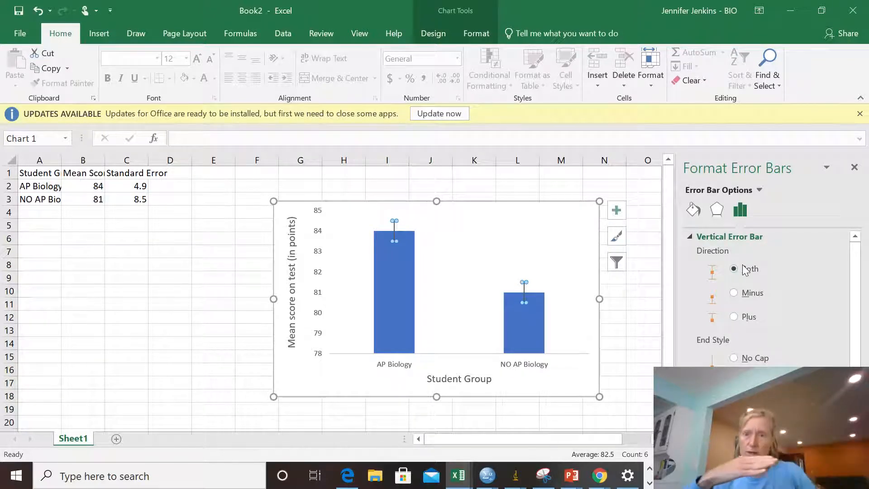
scroll("down", 3)
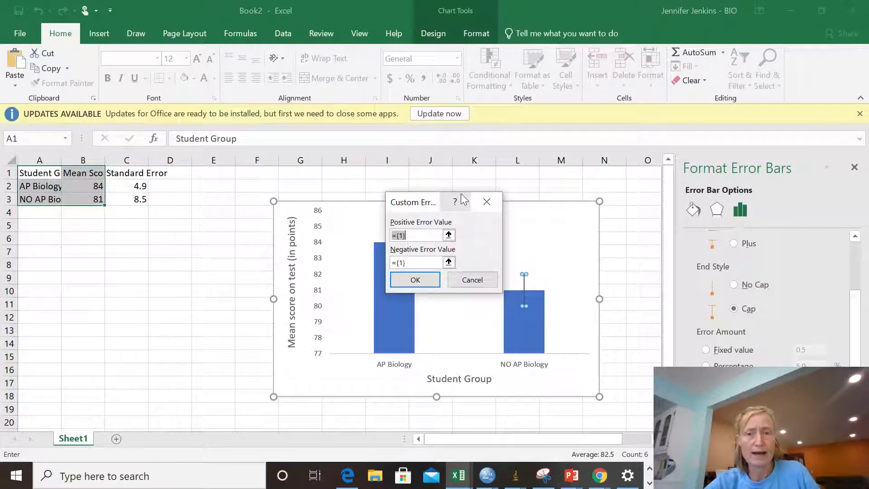
mouse_move(468, 199)
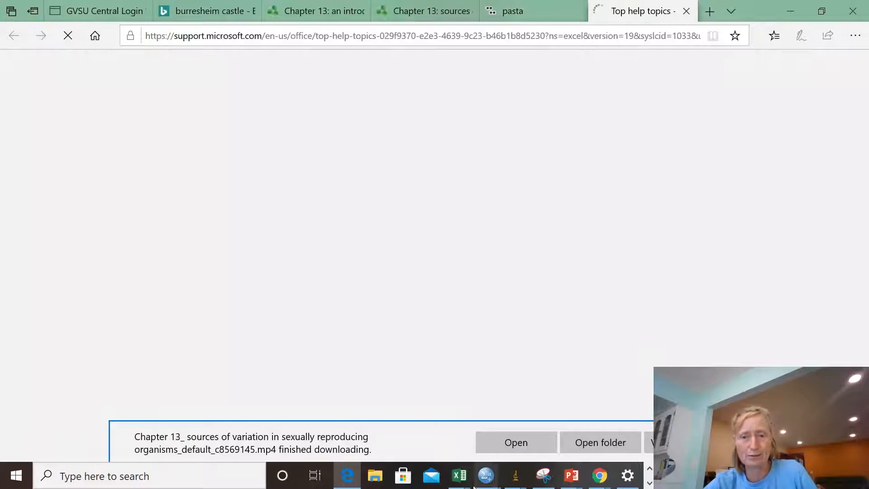
Step: Specify custom error values from C2:C3 (4.9 and 8.5) for both columns
left_click(457, 476)
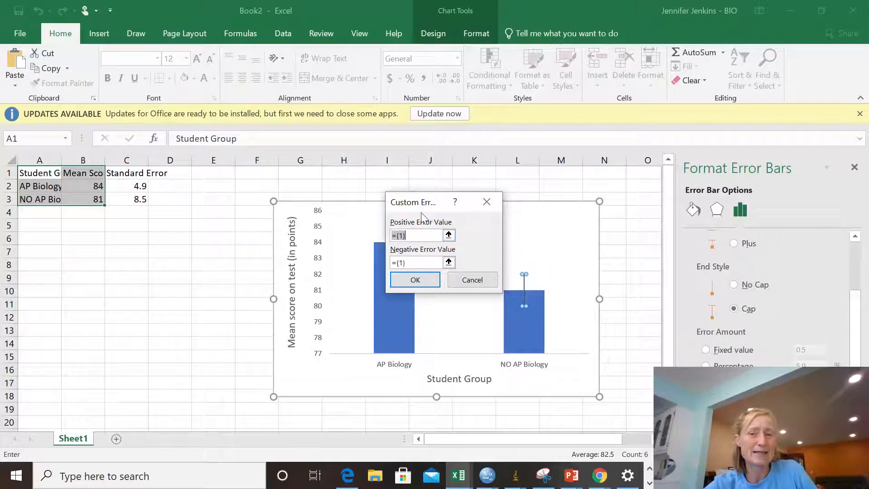
mouse_move(388, 234)
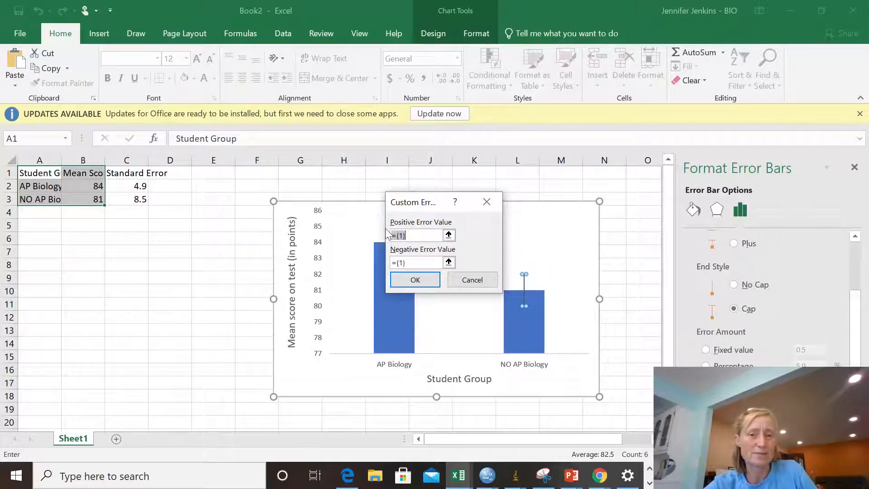
mouse_move(502, 232)
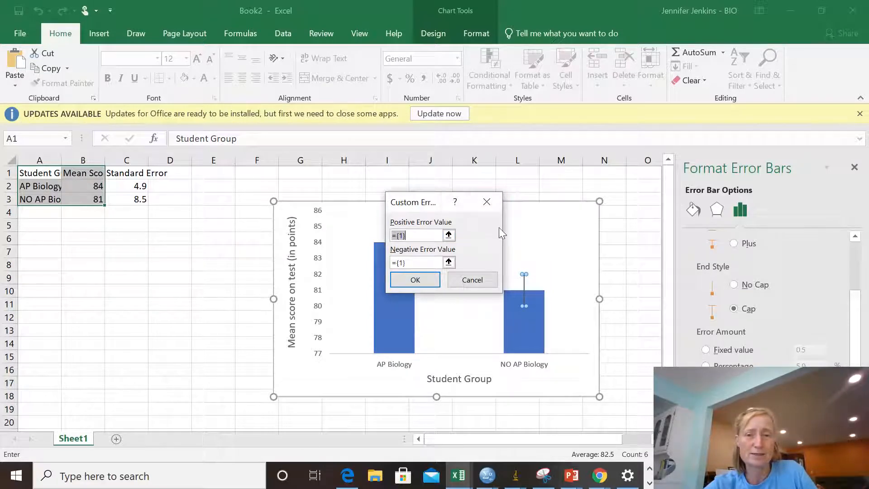
mouse_move(377, 254)
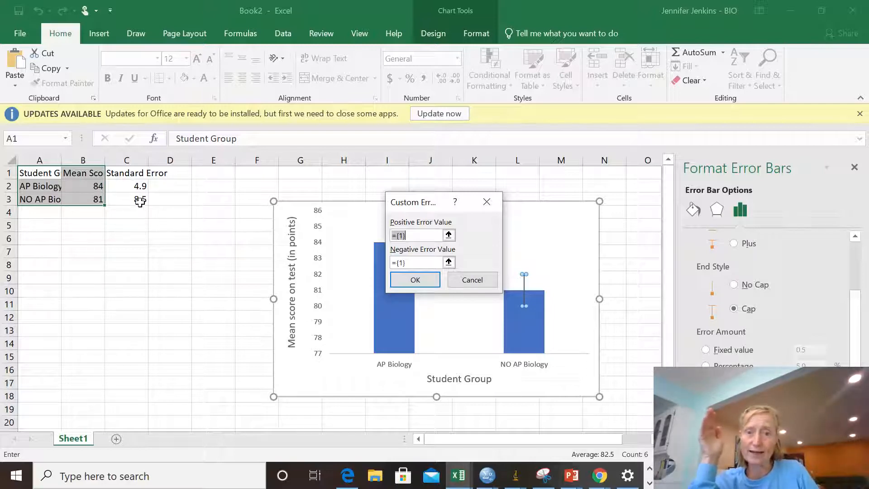
left_click(126, 186)
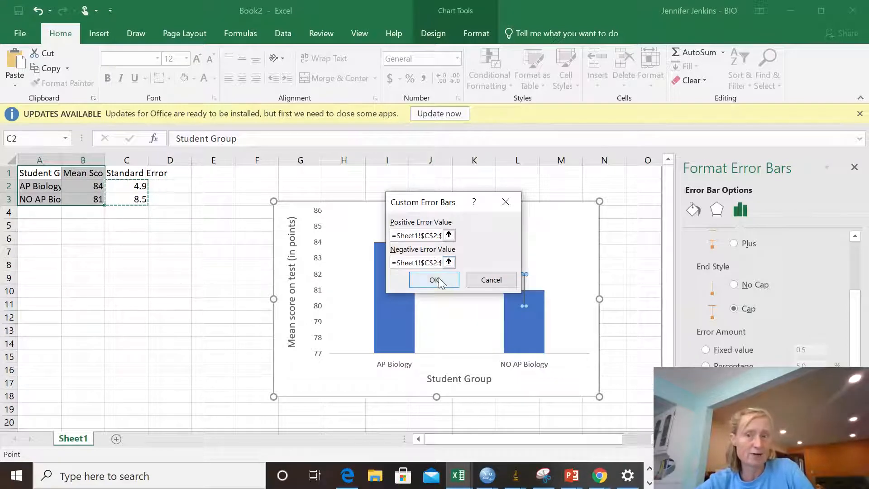
left_click(434, 280)
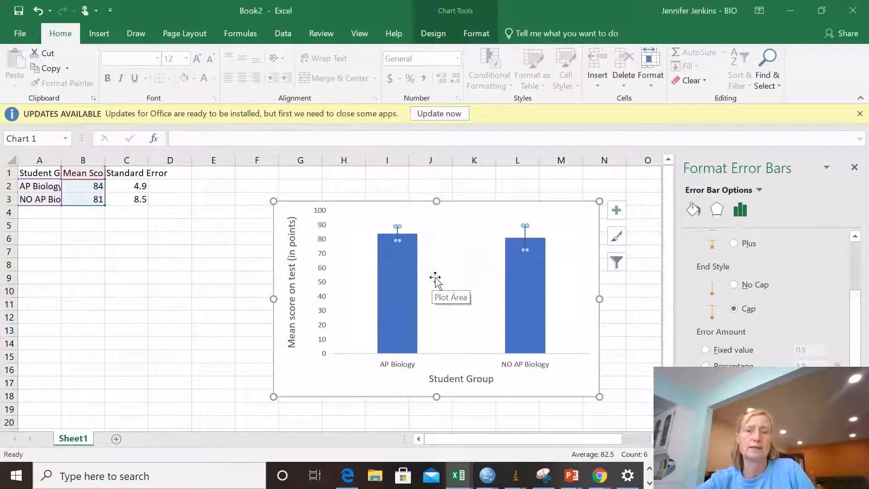
left_click(461, 282)
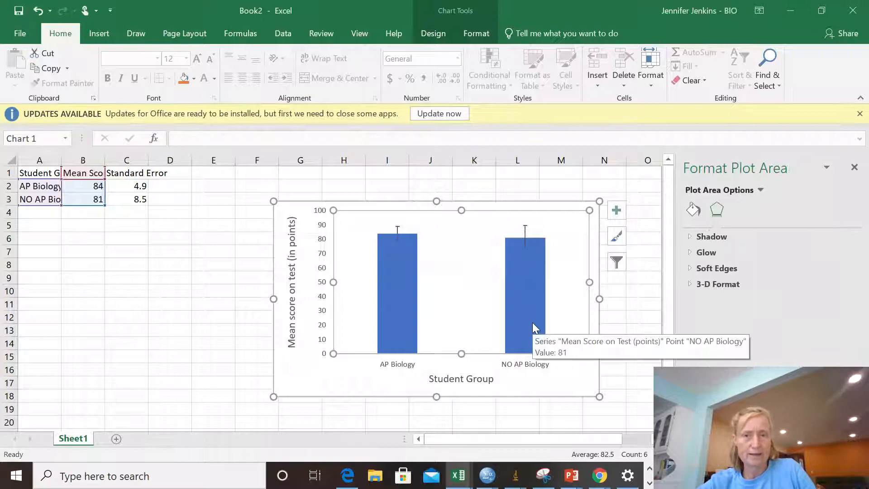
left_click(213, 382)
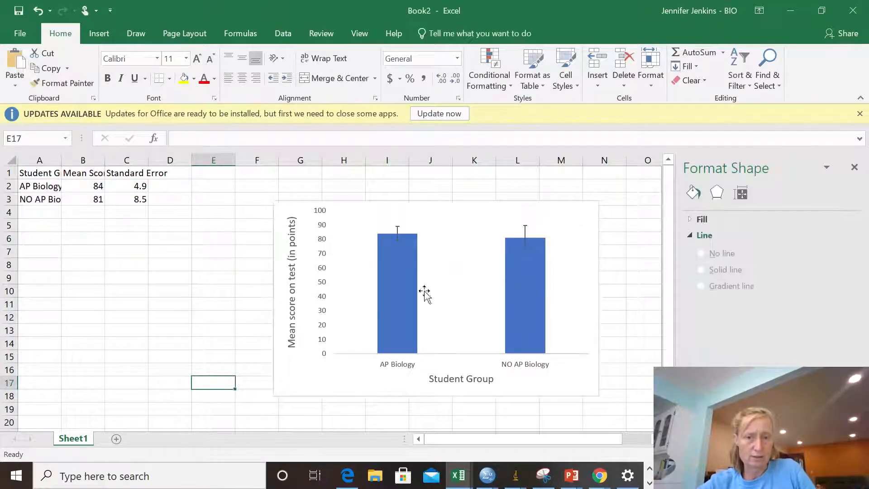
mouse_move(392, 232)
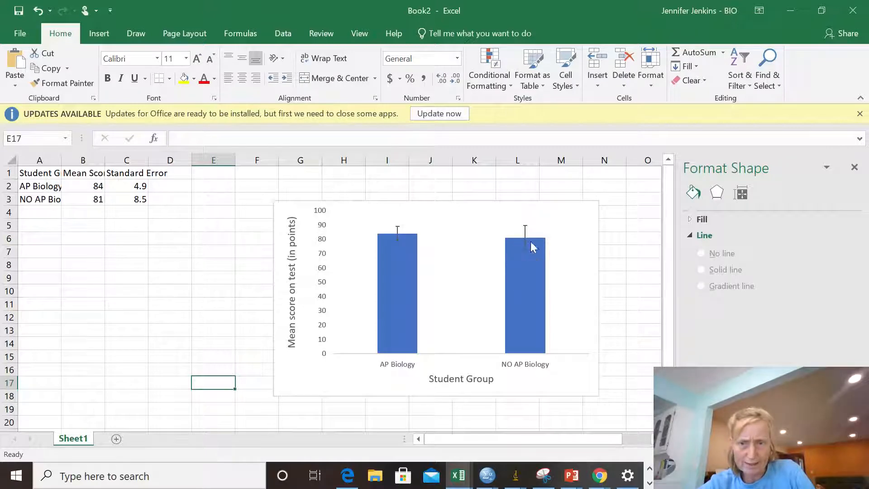
mouse_move(525, 240)
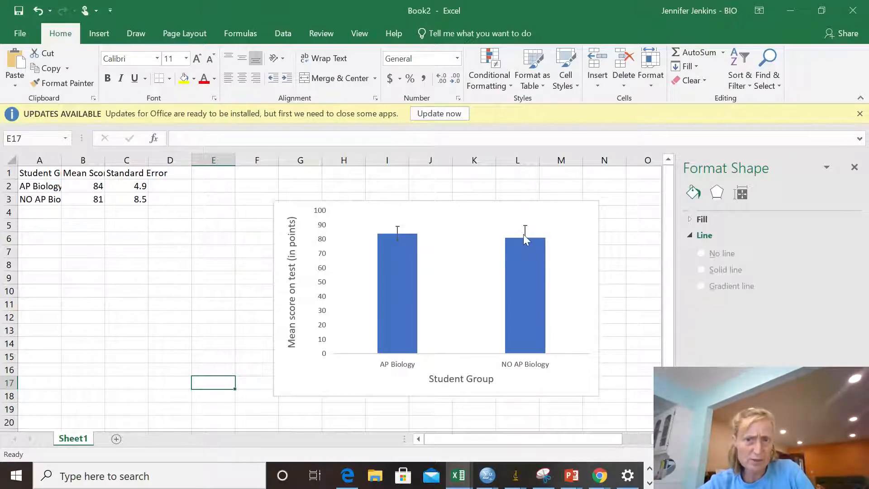
mouse_move(501, 382)
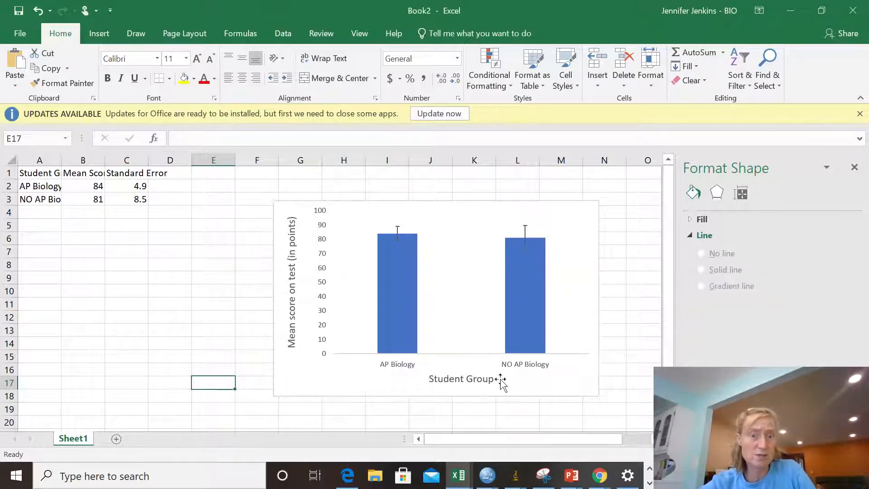
mouse_move(365, 371)
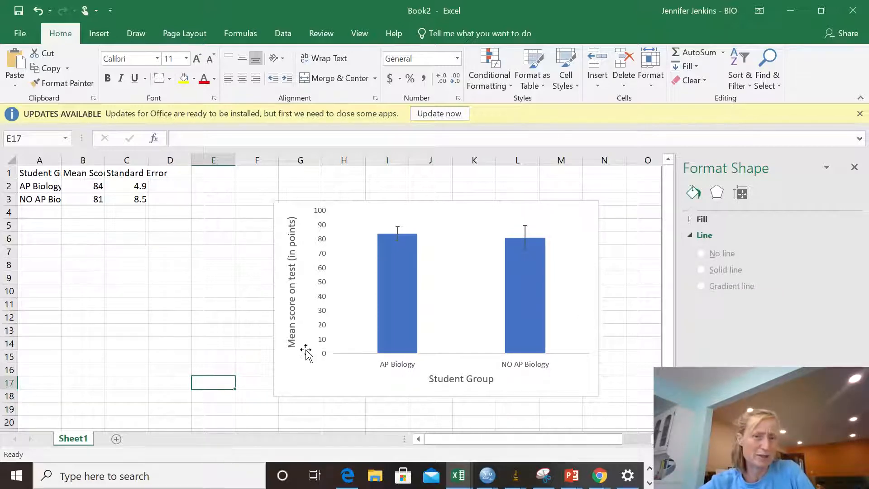
mouse_move(319, 215)
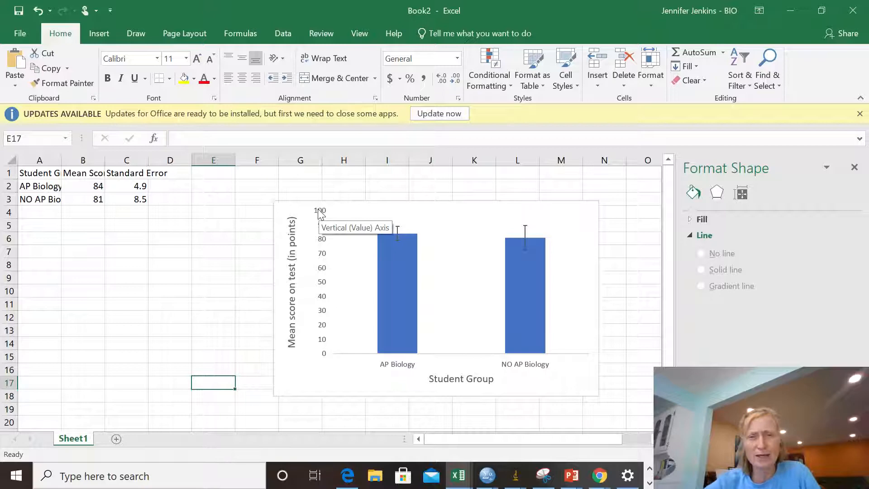
mouse_move(305, 207)
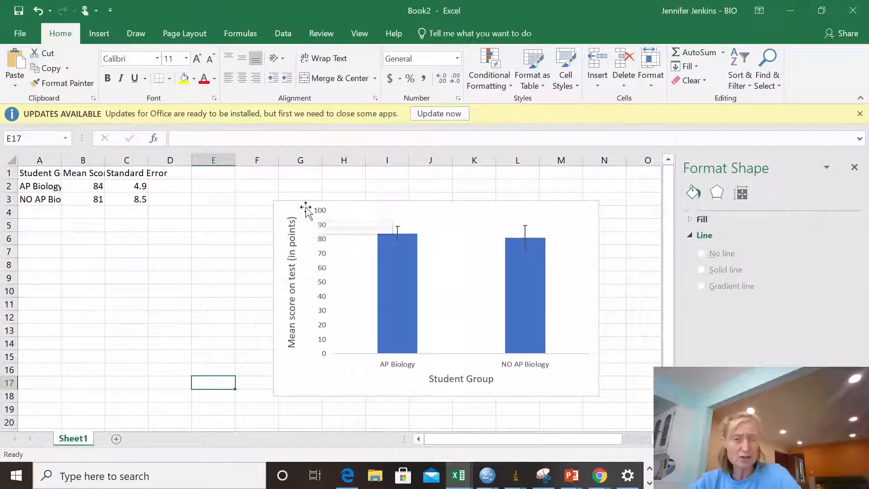
Step: Set the vertical axis Bounds Minimum to 50
left_click(322, 277)
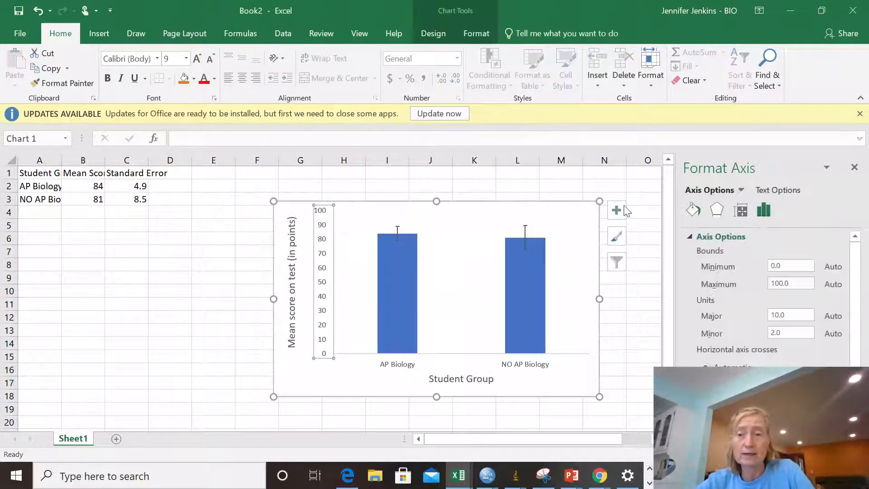
mouse_move(797, 261)
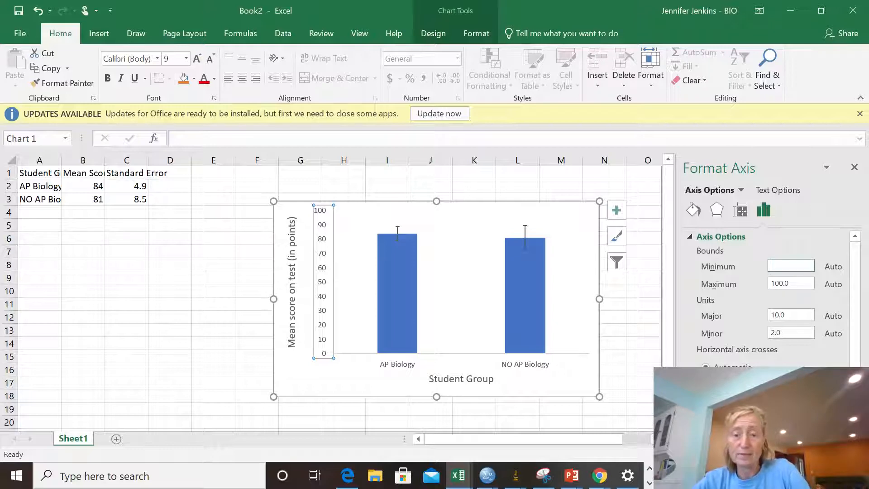
type("50")
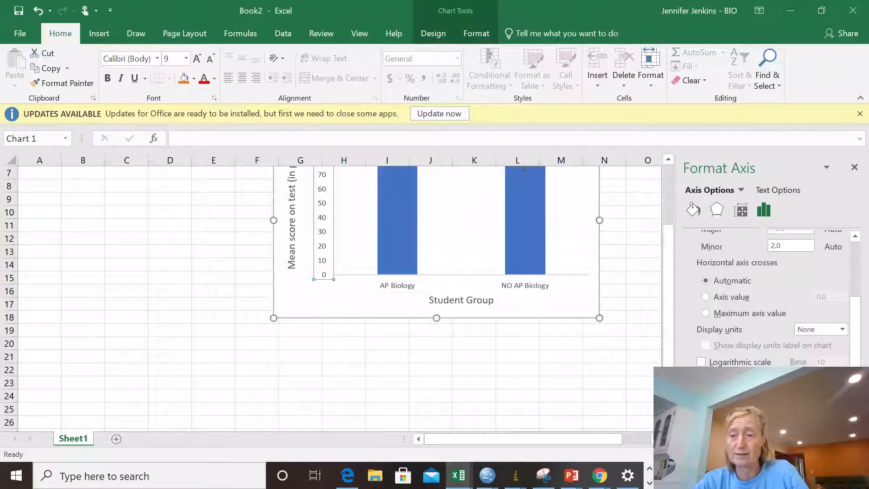
left_click(604, 370)
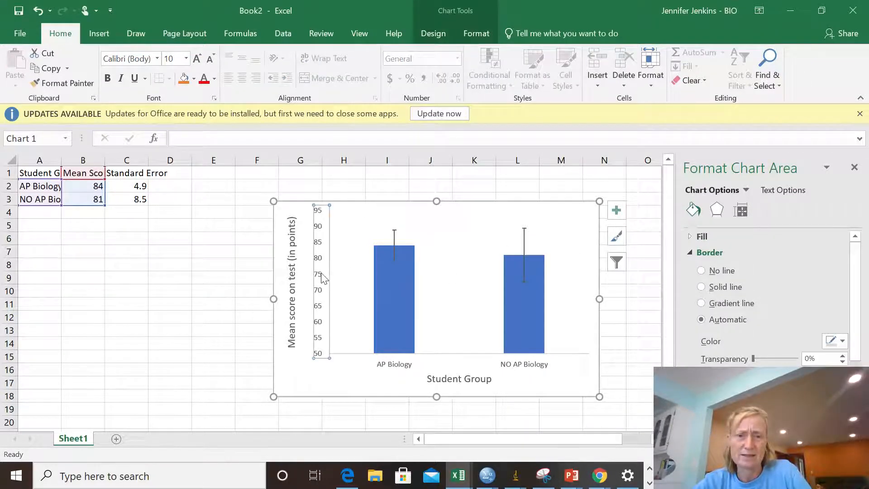
Step: Browse the Format Axis pane categories and number settings, then deselect the chart
left_click(319, 277)
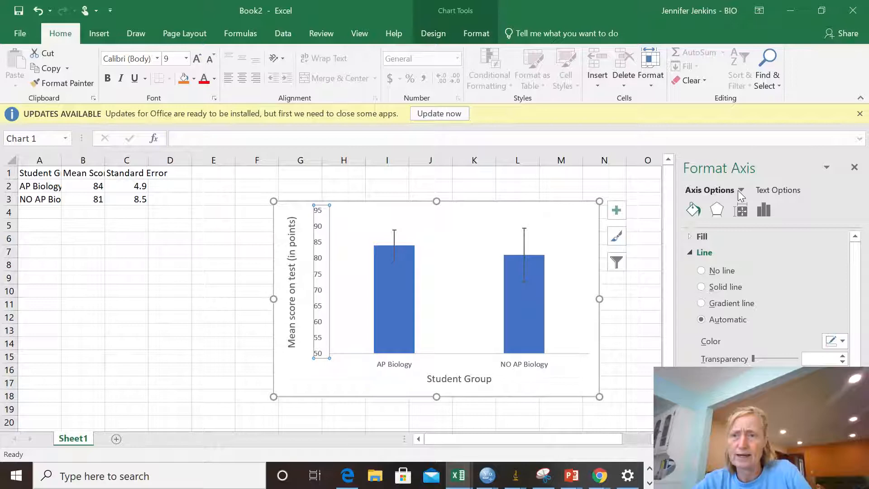
left_click(764, 210)
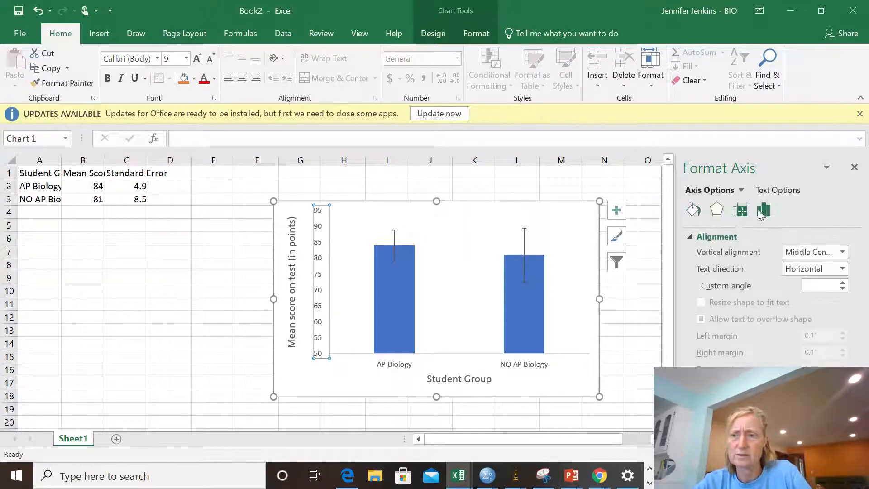
left_click(694, 211)
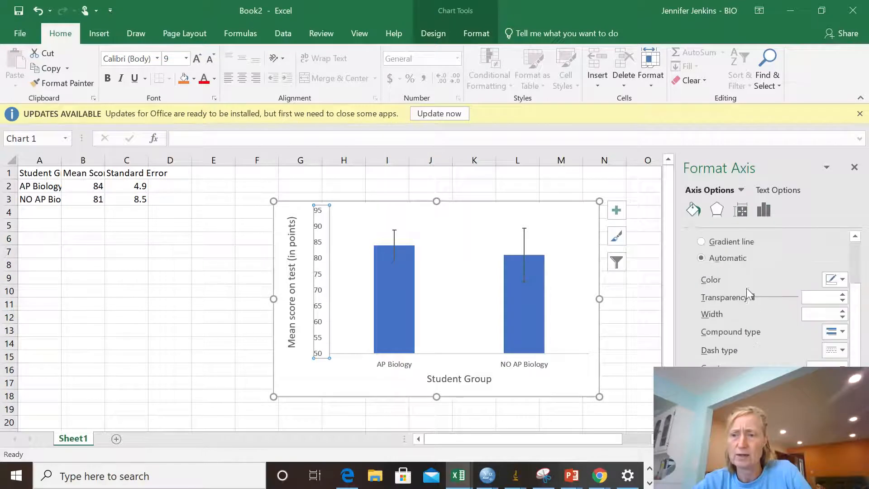
left_click(717, 210)
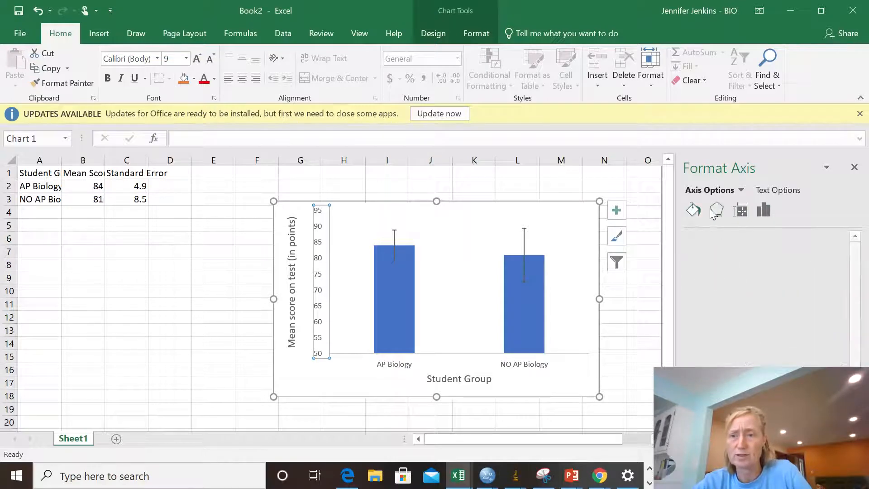
left_click(740, 210)
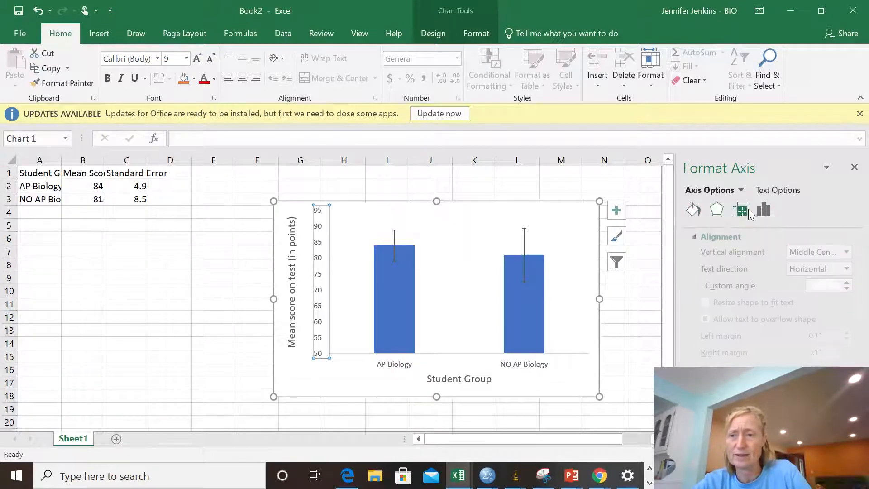
left_click(764, 210)
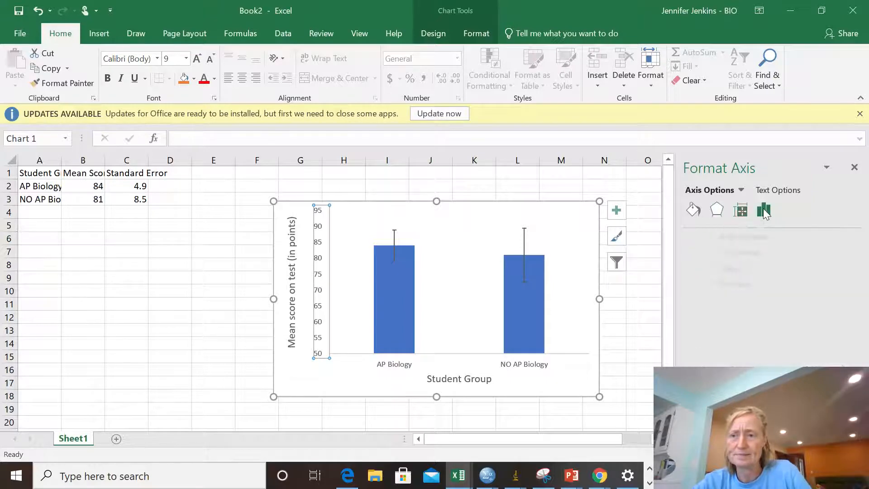
left_click(764, 210)
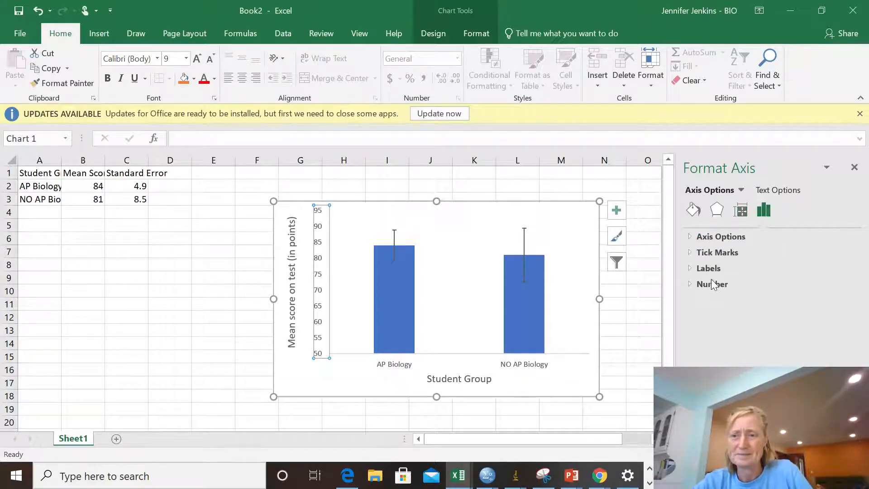
left_click(708, 267)
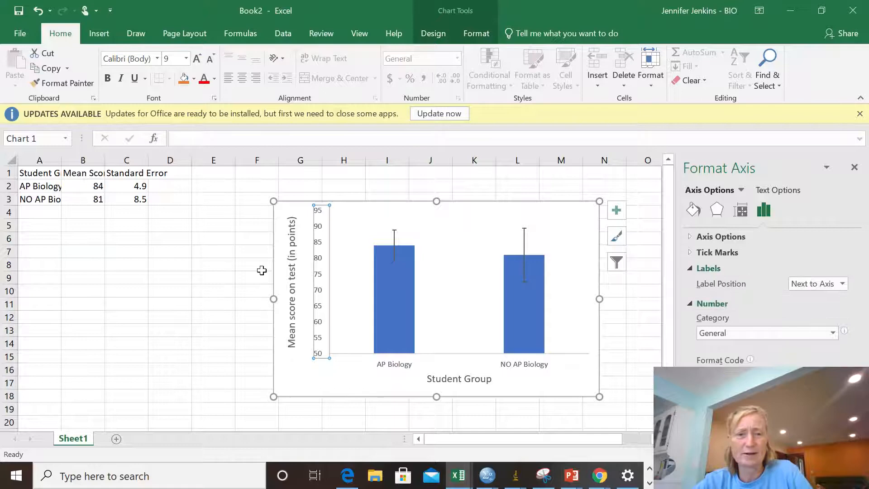
left_click(213, 316)
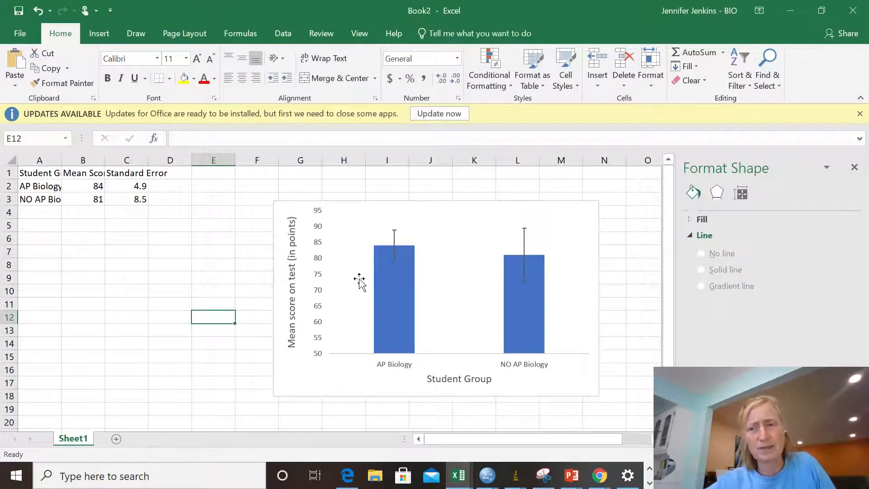
mouse_move(377, 250)
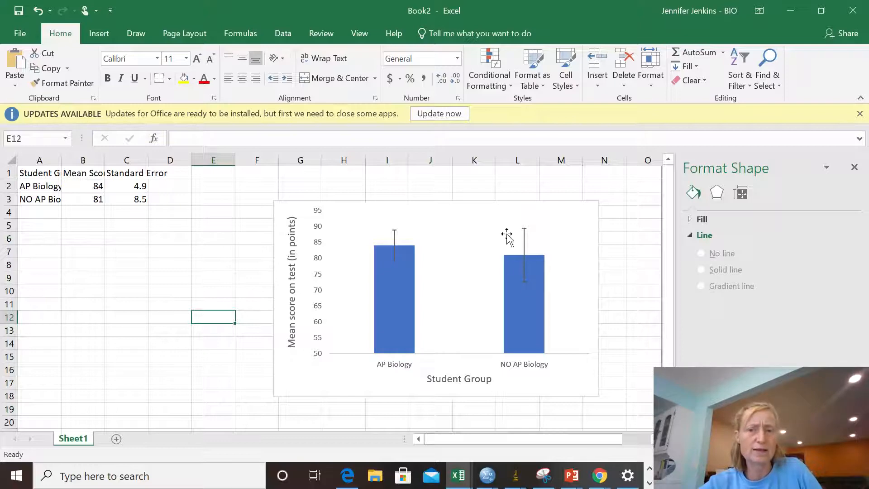
mouse_move(521, 254)
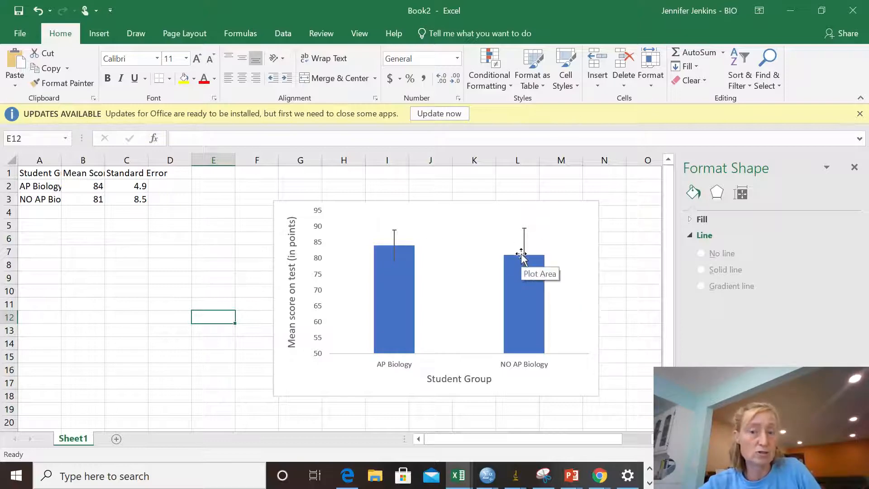
mouse_move(524, 260)
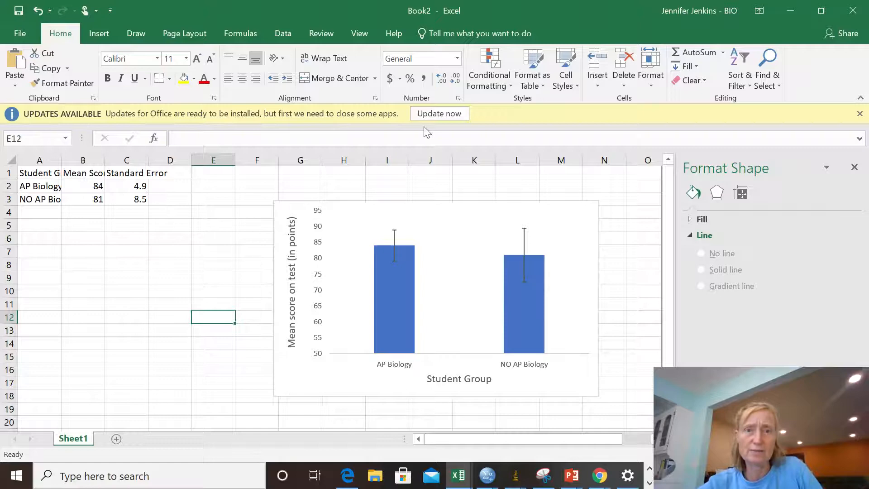
Step: Dismiss the Office updates banner by closing the save-your-work dialog without updating
left_click(862, 114)
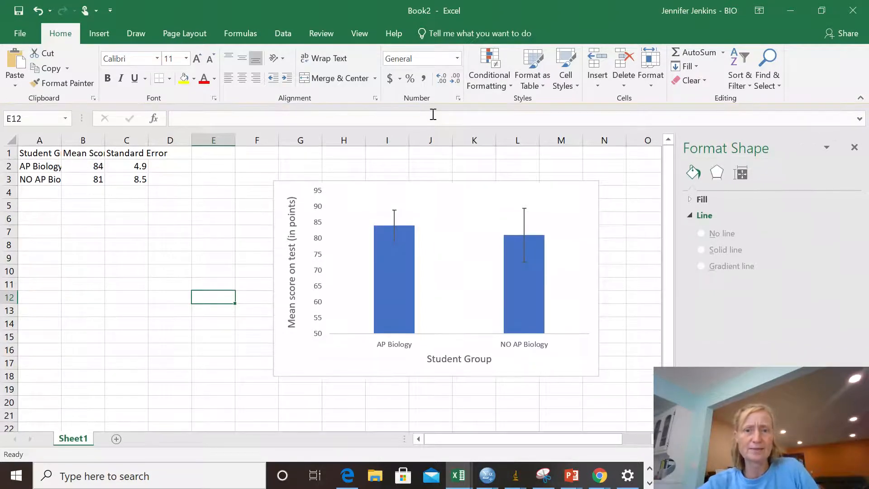
mouse_move(432, 118)
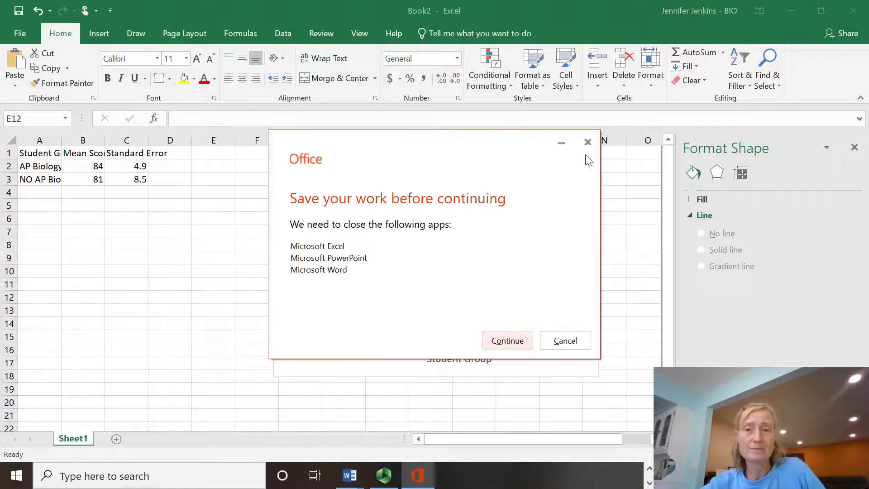
left_click(565, 340)
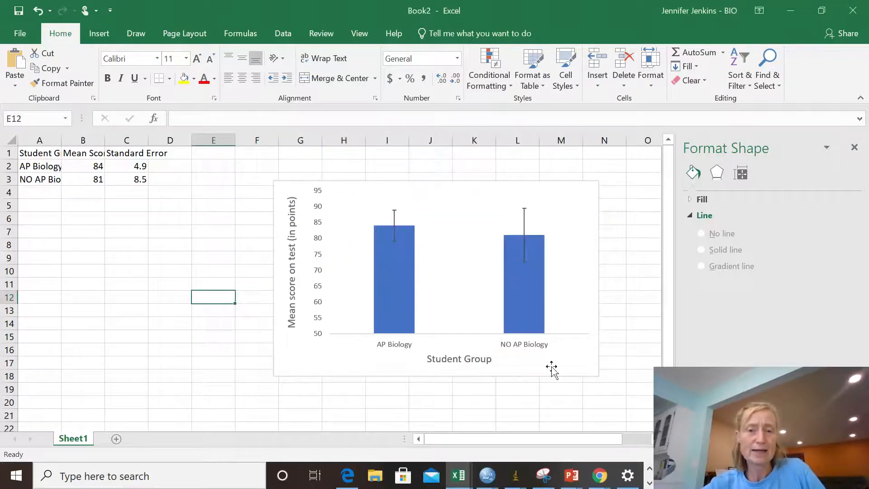
mouse_move(353, 348)
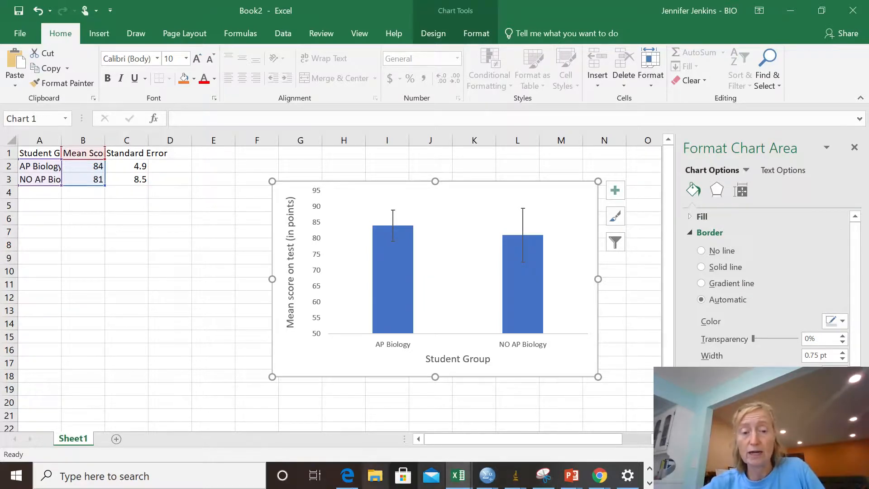
mouse_move(458, 476)
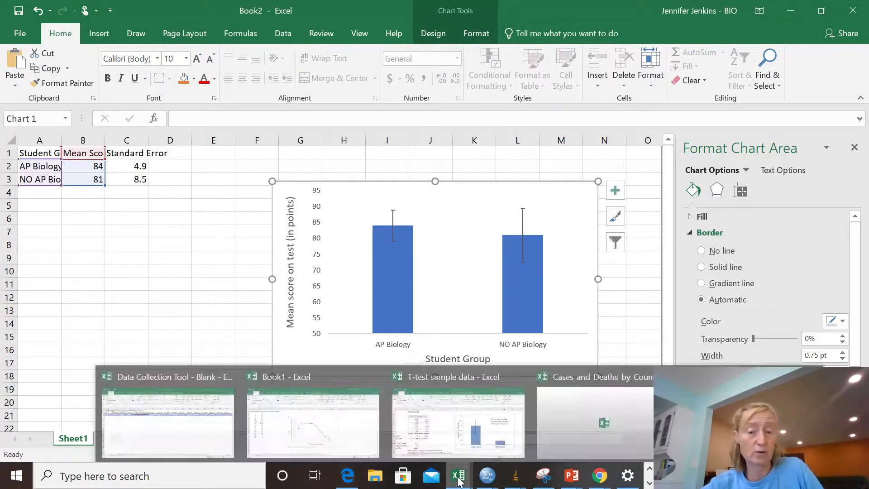
mouse_move(543, 475)
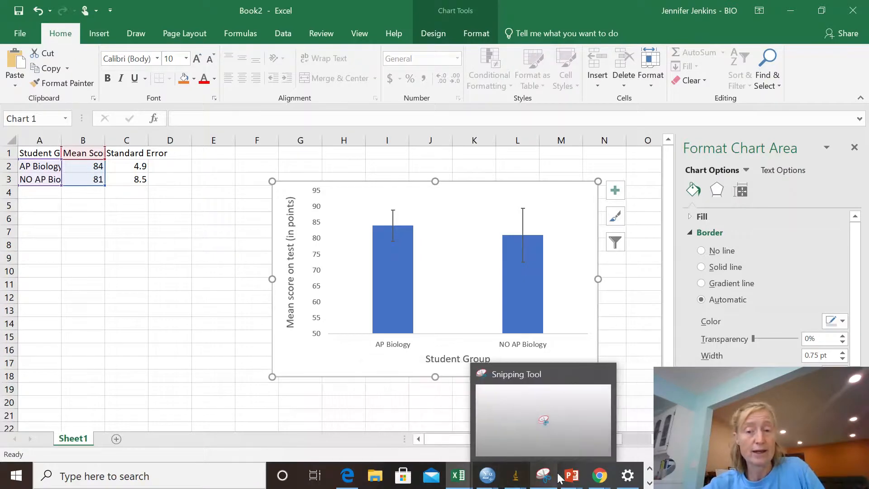
mouse_move(213, 402)
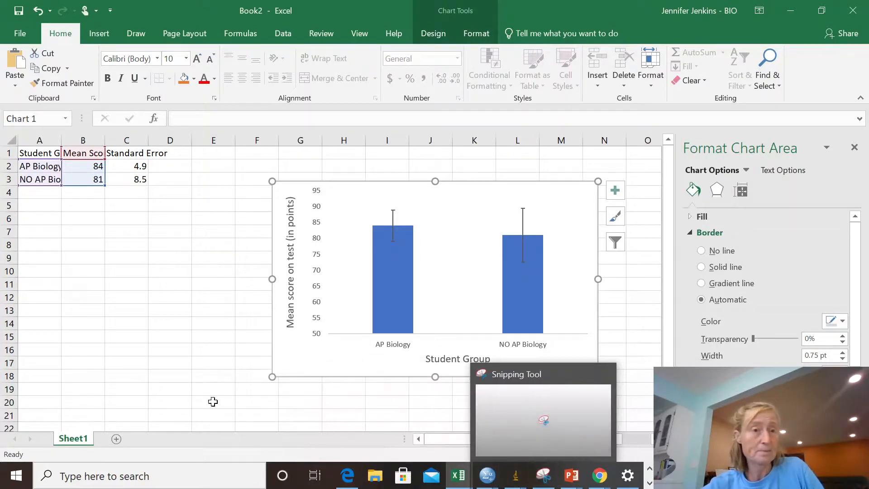